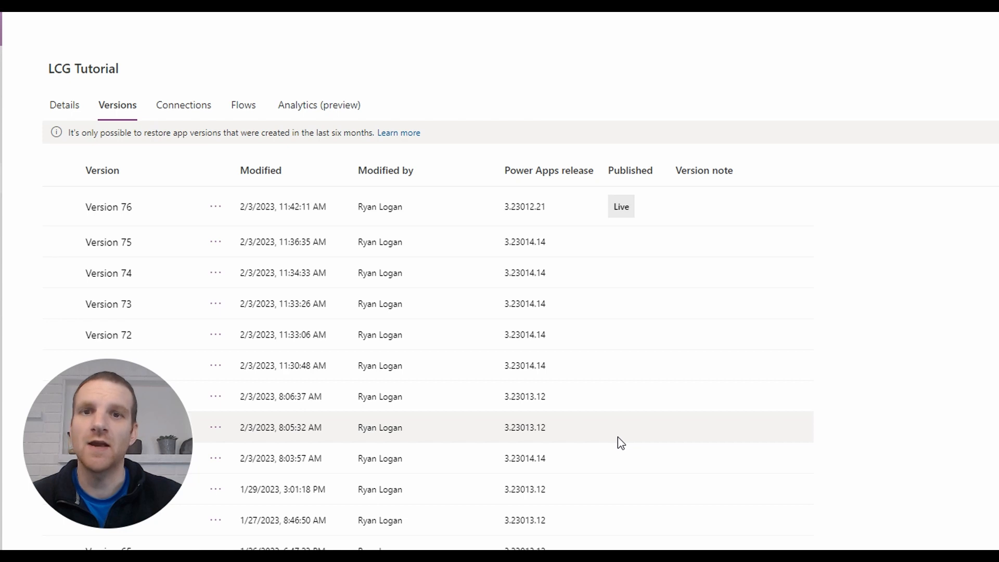
Open the LCG Tutorial app's Details pane from the Version solution's objects list.
click(539, 207)
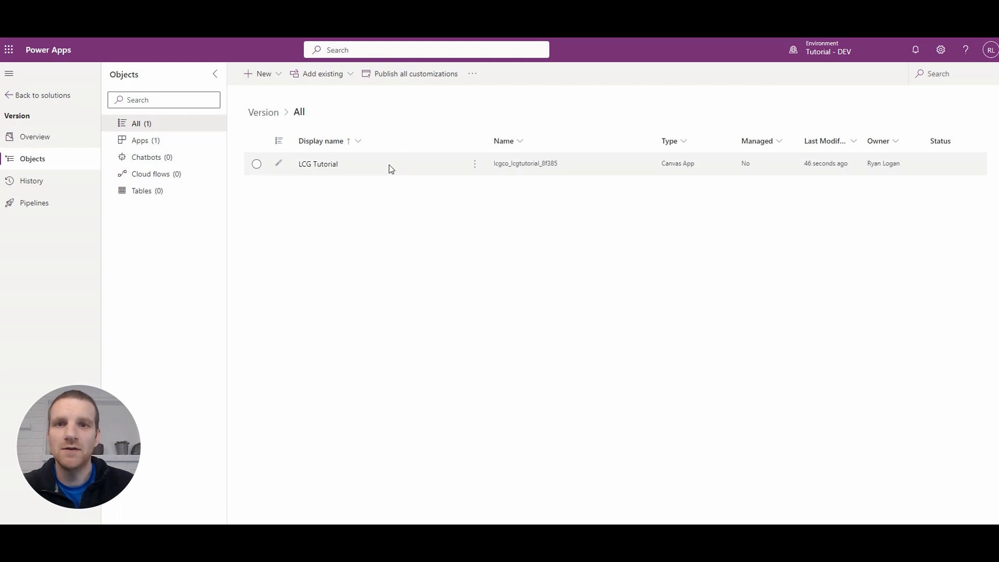
mouse_move(475, 168)
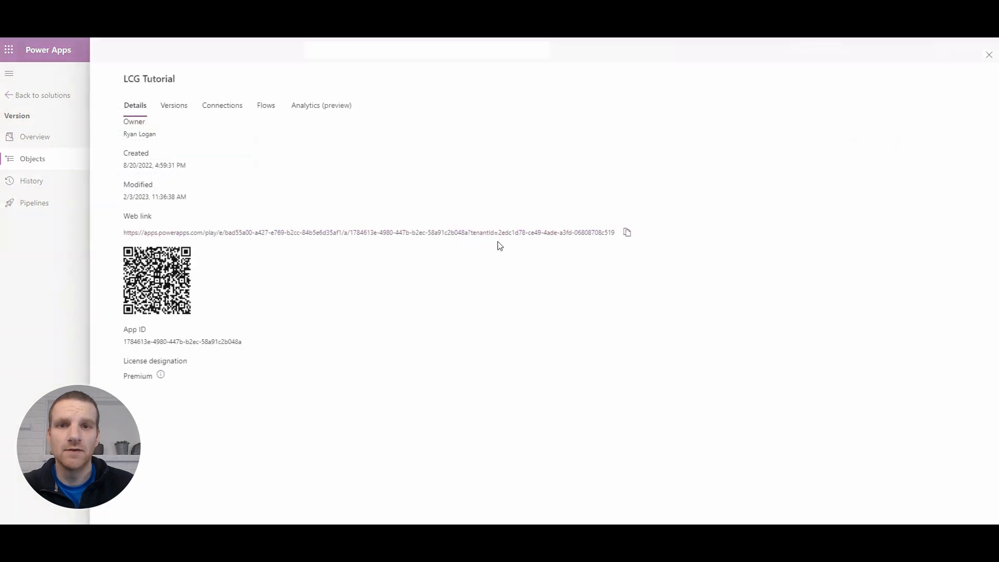
mouse_move(172, 105)
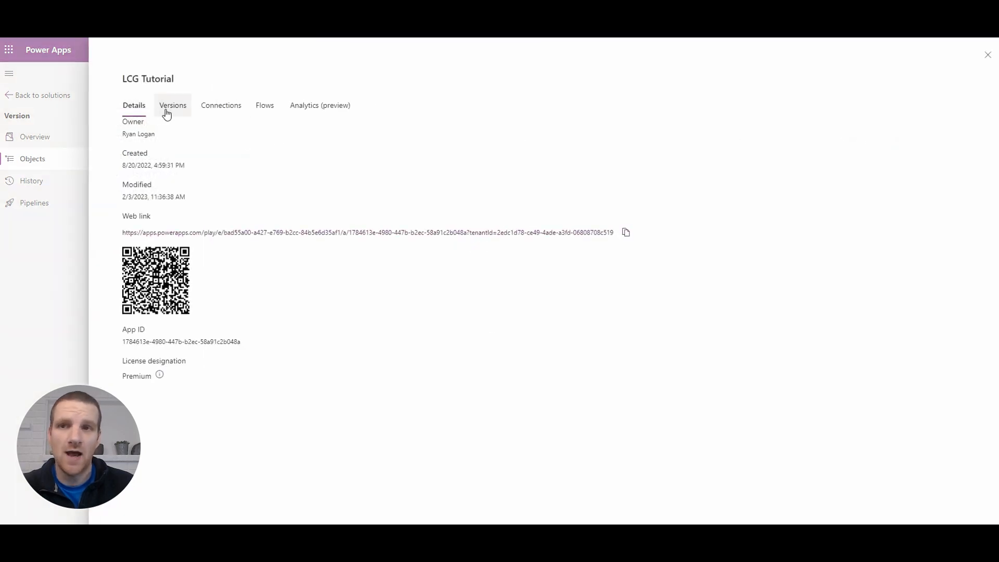
Show LCG Tutorial's version history, with Version 75 live on release 3.23014.14.
click(172, 105)
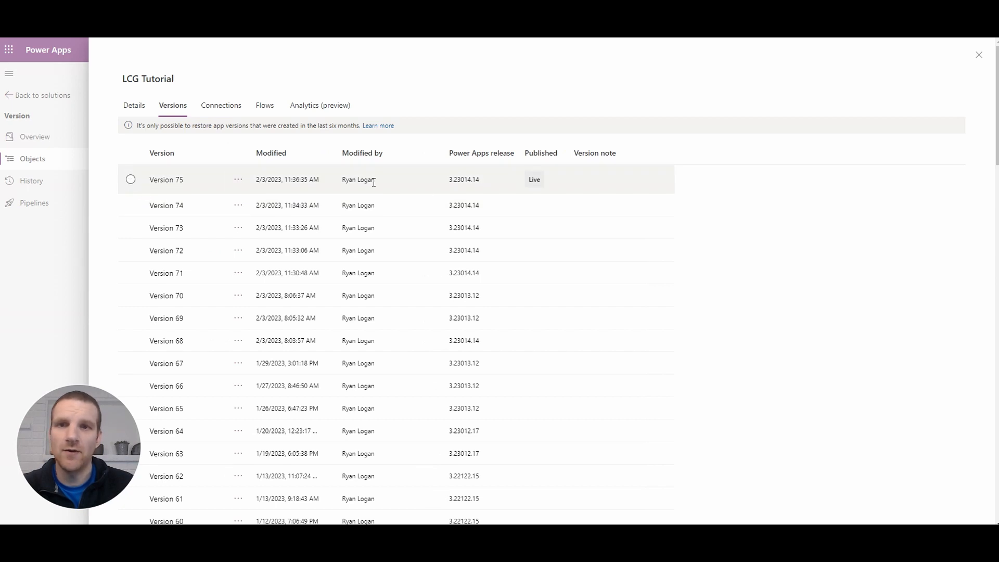
mouse_move(541, 182)
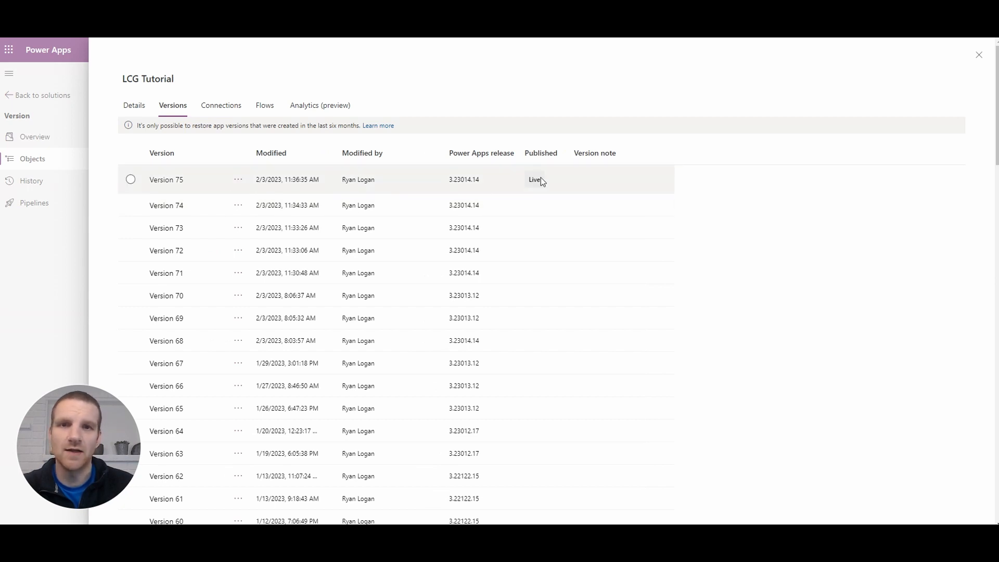
mouse_move(451, 183)
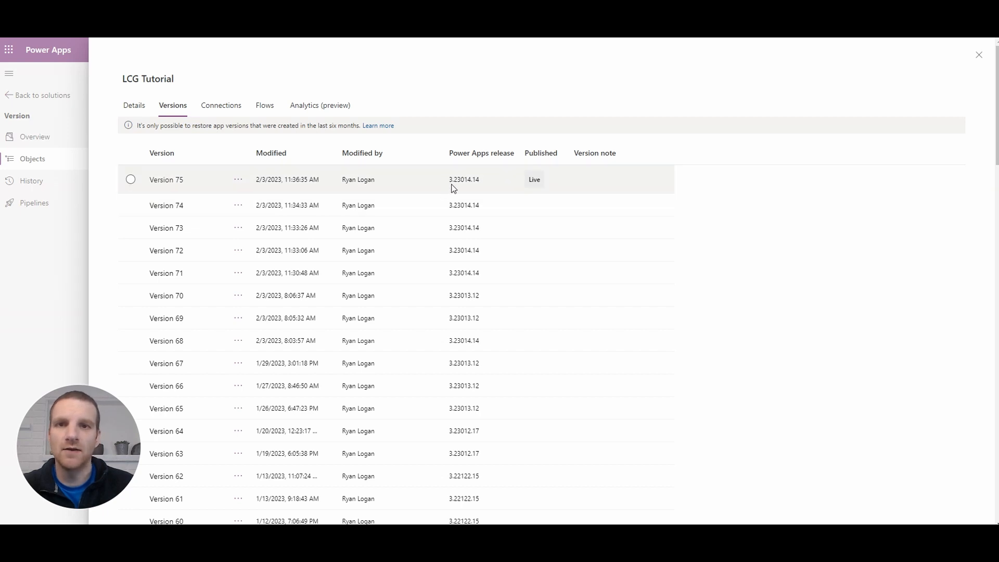
mouse_move(463, 184)
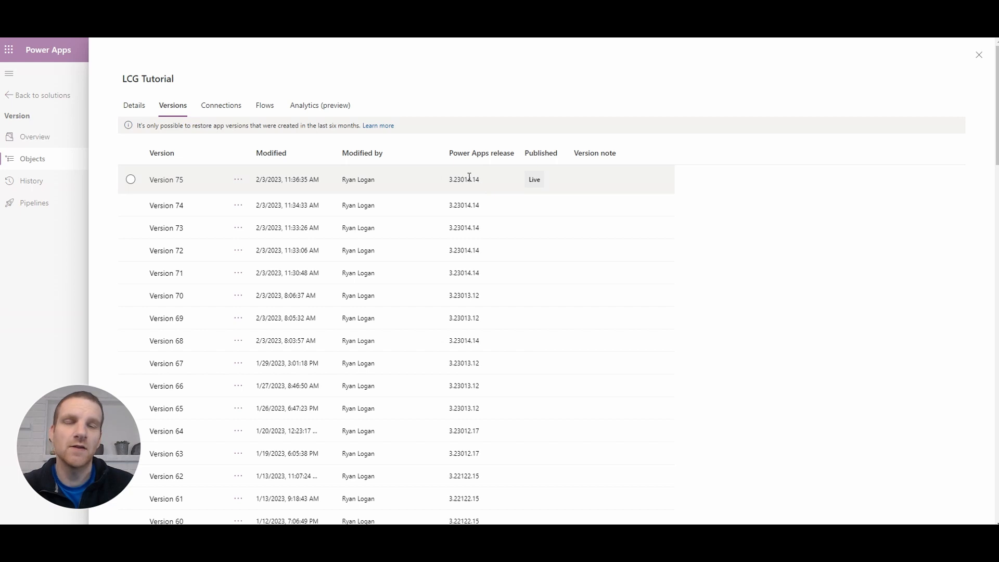
mouse_move(888, 65)
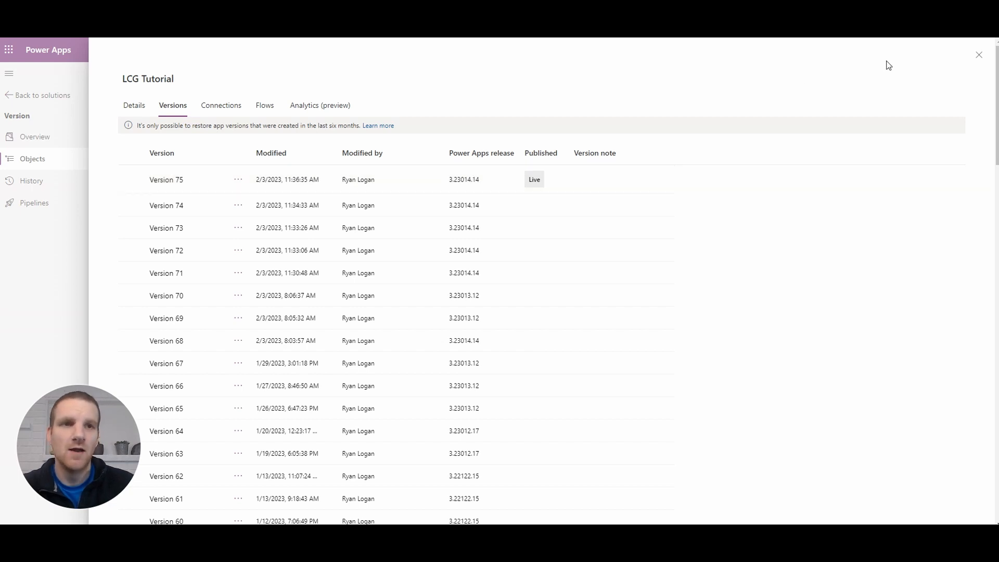
mouse_move(979, 56)
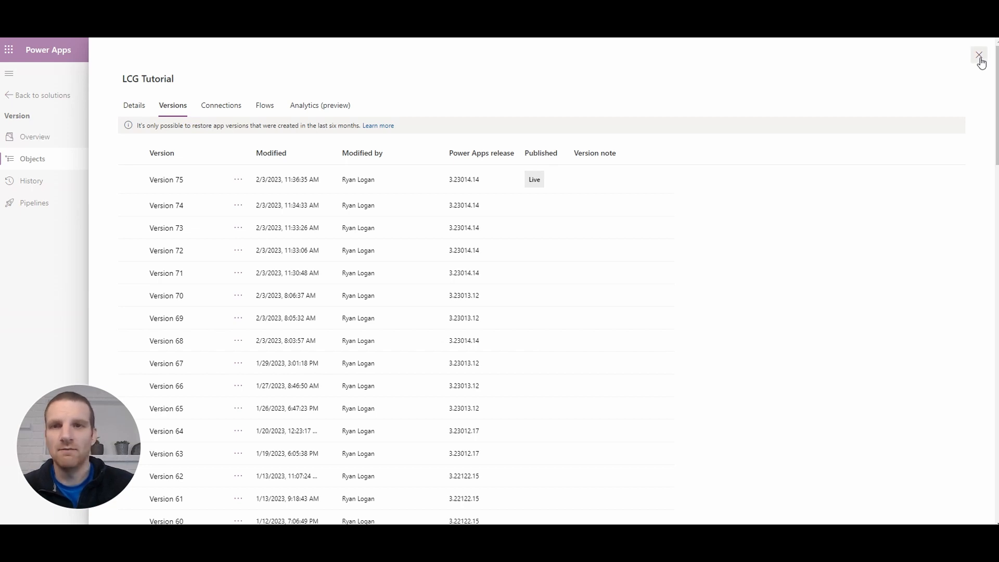
Close the details pane and open LCG Tutorial in Studio on Orders_List.
click(980, 55)
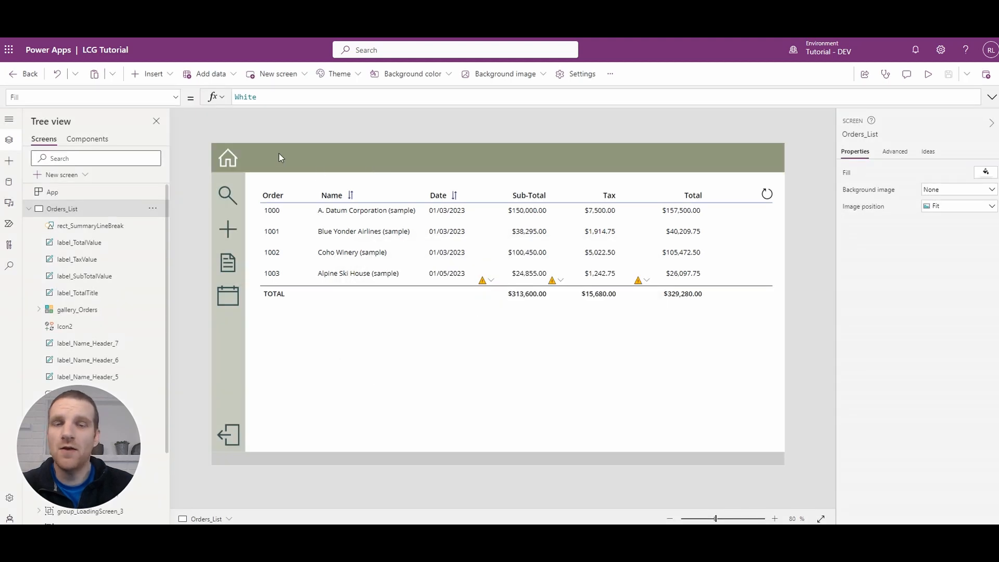
mouse_move(493, 138)
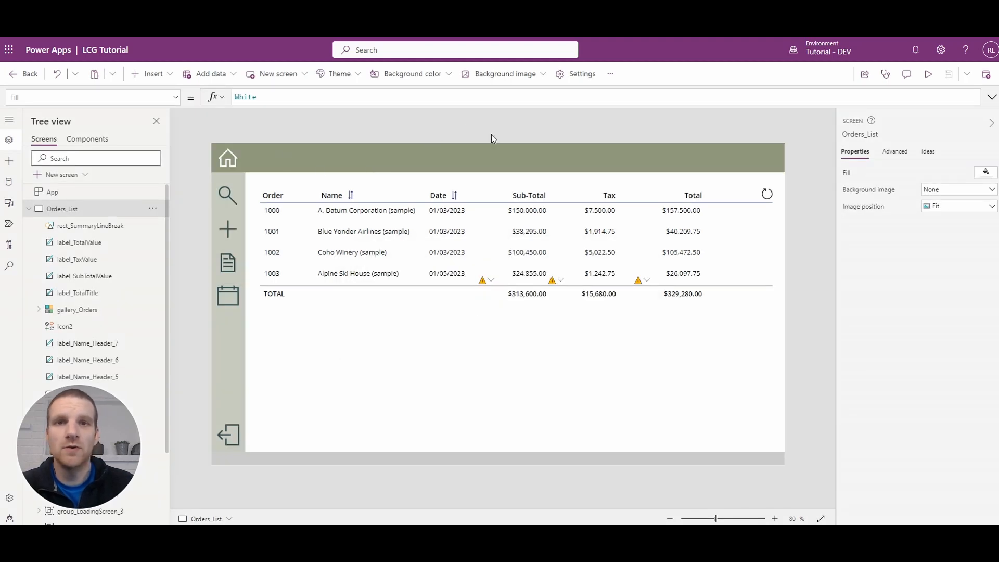
In Settings > Support, start editing the authoring version and list available versions.
click(582, 74)
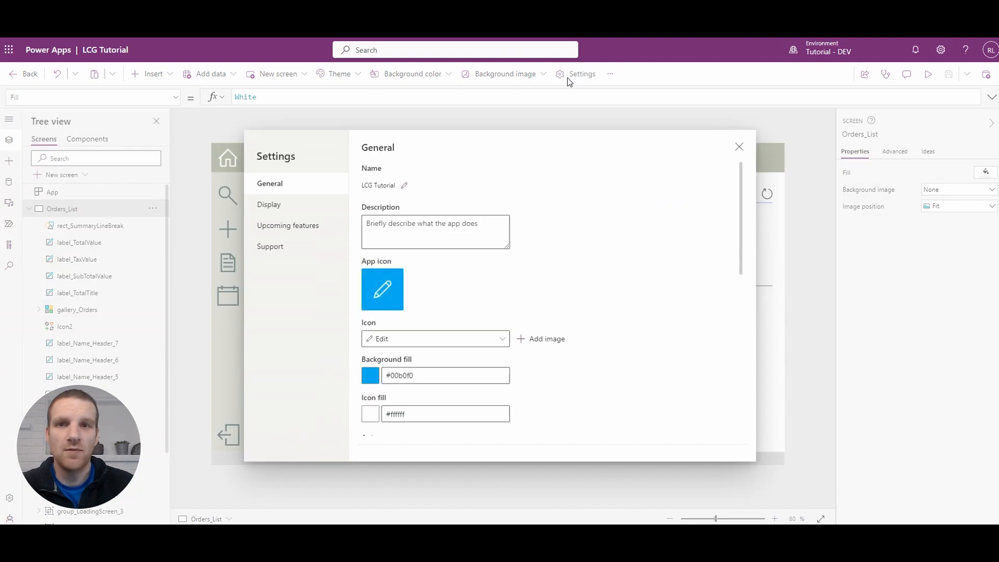
mouse_move(270, 247)
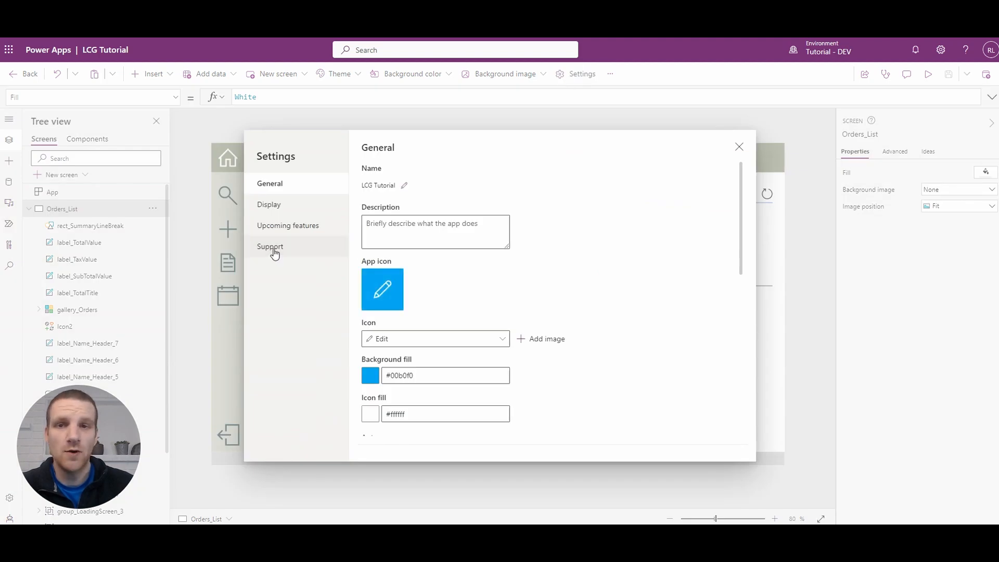
click(270, 247)
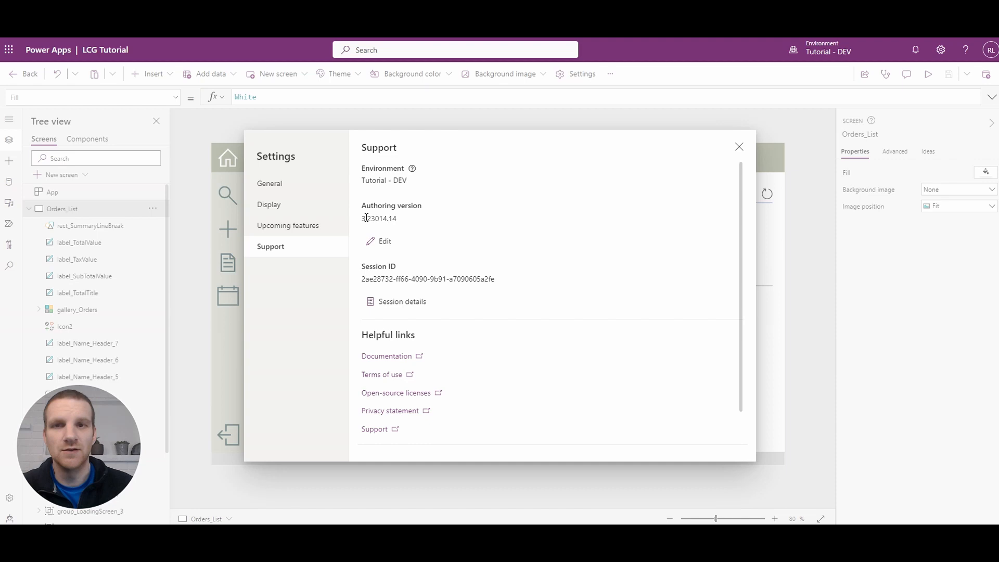
mouse_move(384, 244)
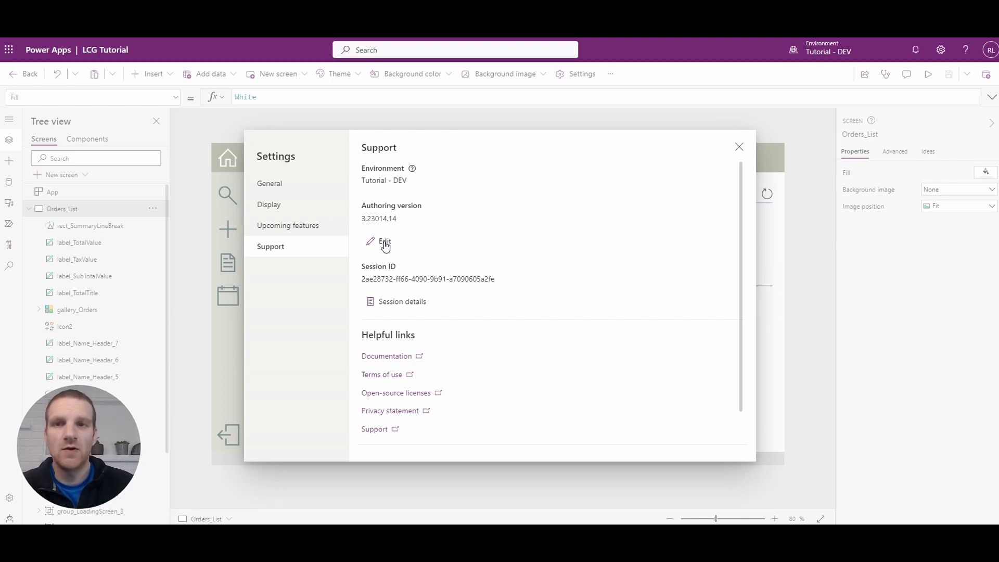
click(384, 243)
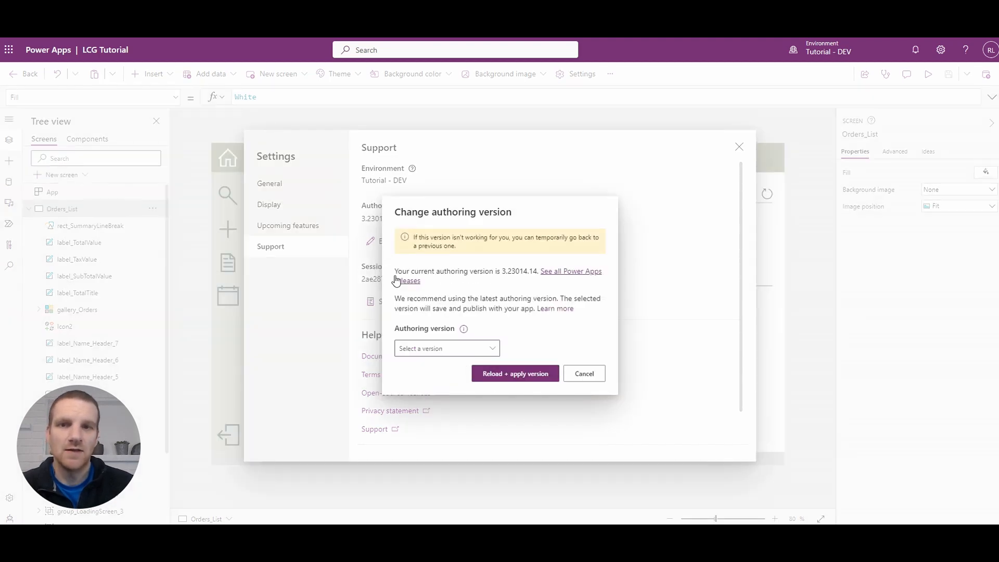
mouse_move(496, 277)
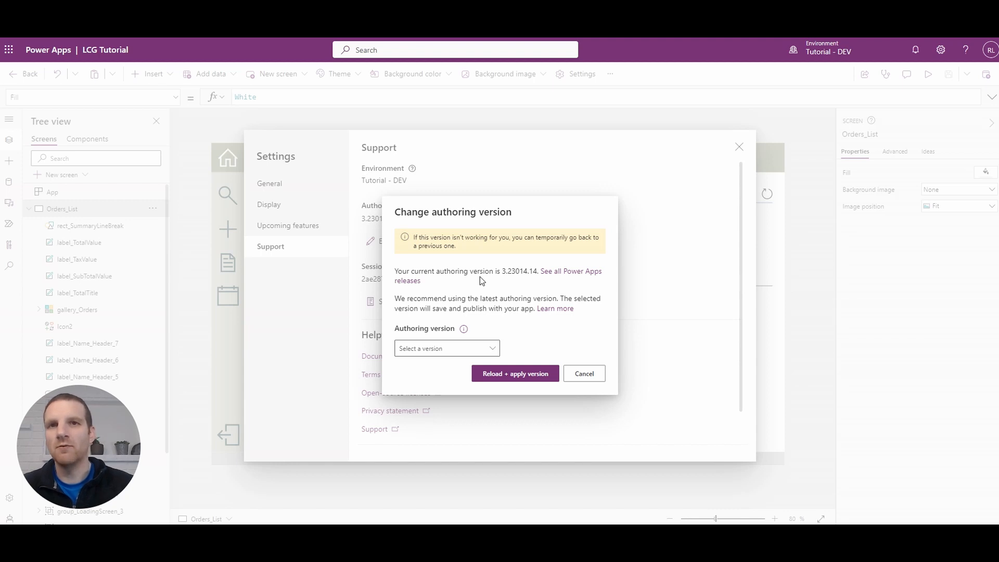
click(446, 348)
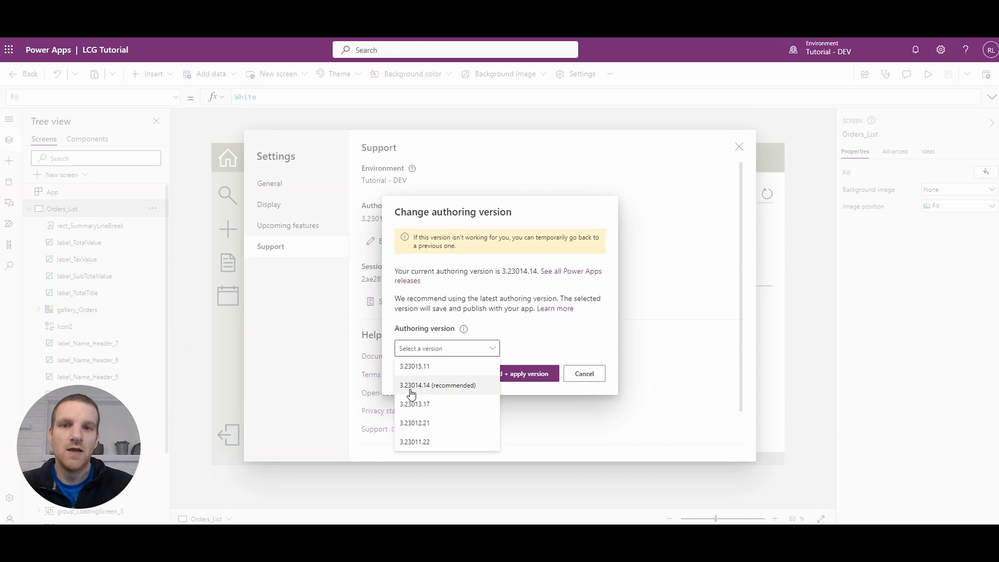
mouse_move(482, 386)
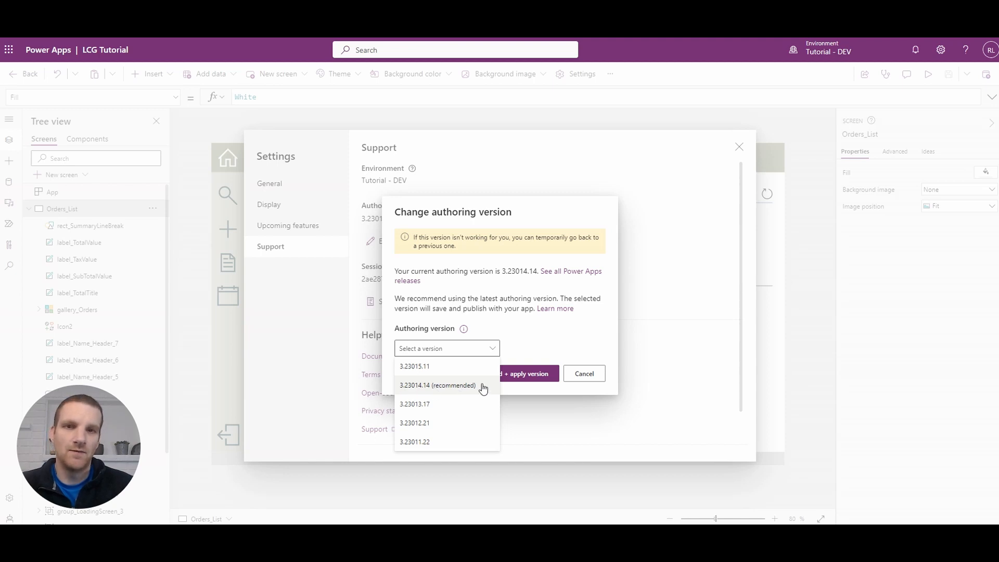
mouse_move(551, 333)
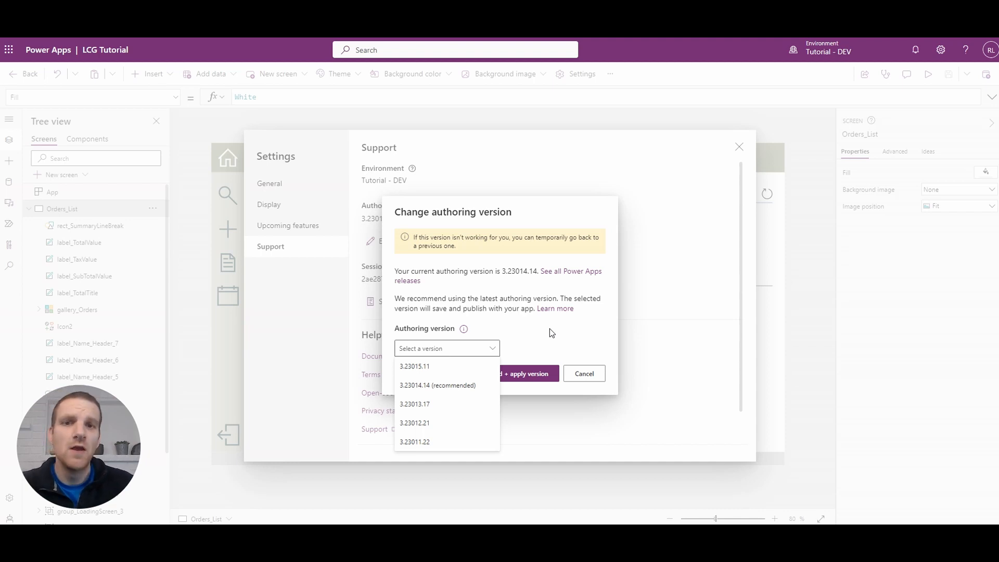
Dismiss the version choices, re-edit, and open the full Power Apps releases list.
click(582, 374)
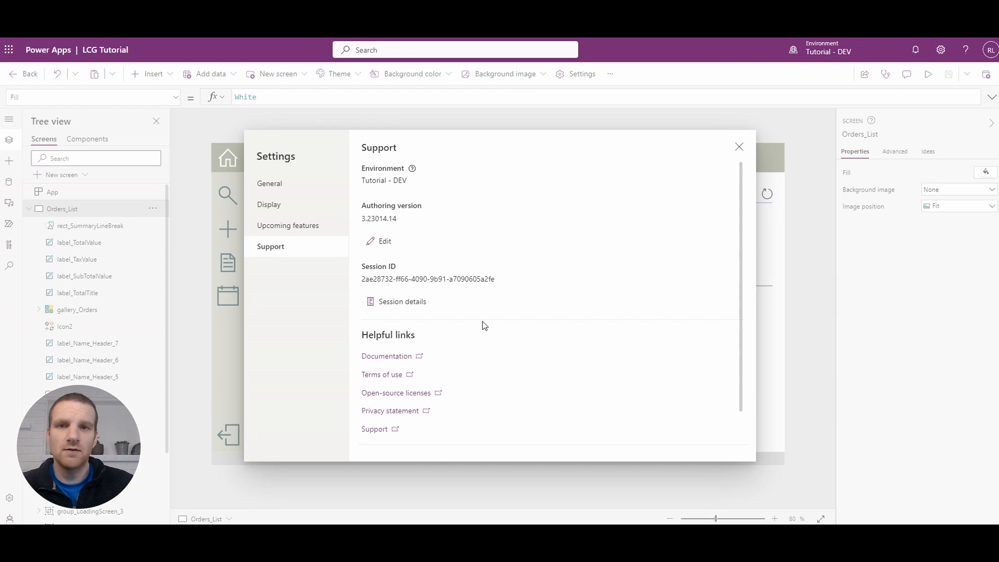
click(384, 241)
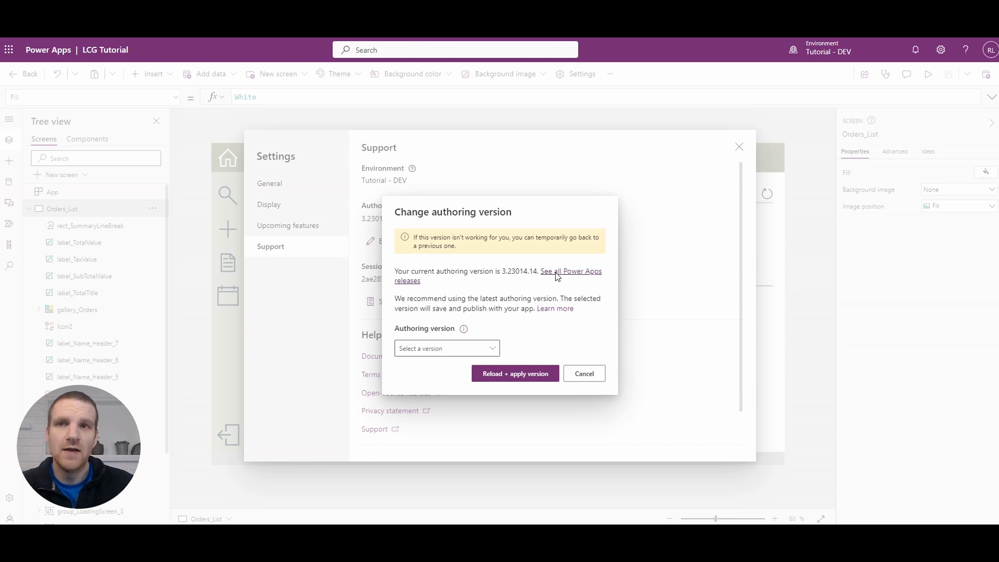
click(571, 271)
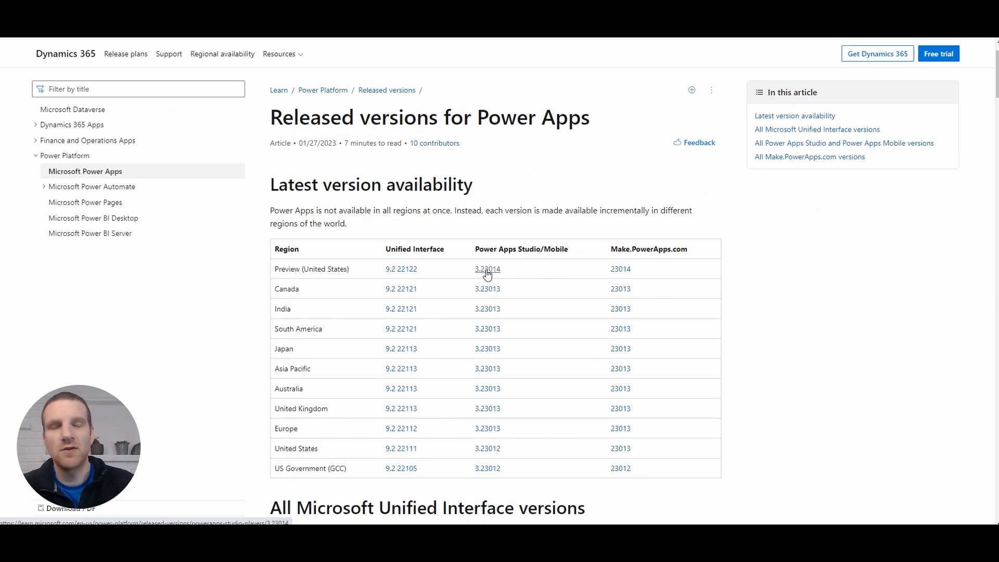
Read the Microsoft Learn release notes for version 3.23014.
click(487, 269)
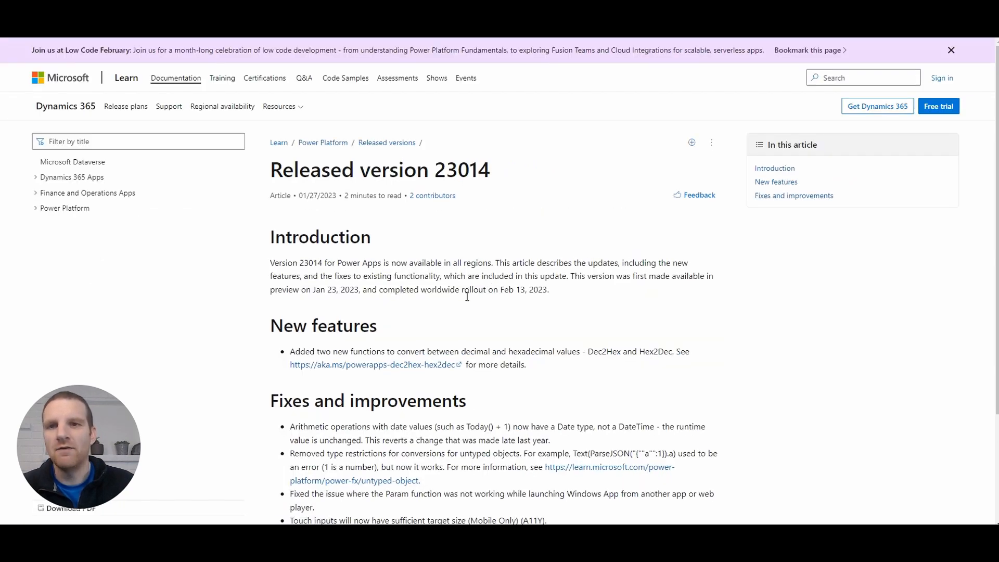
scroll(down, 3)
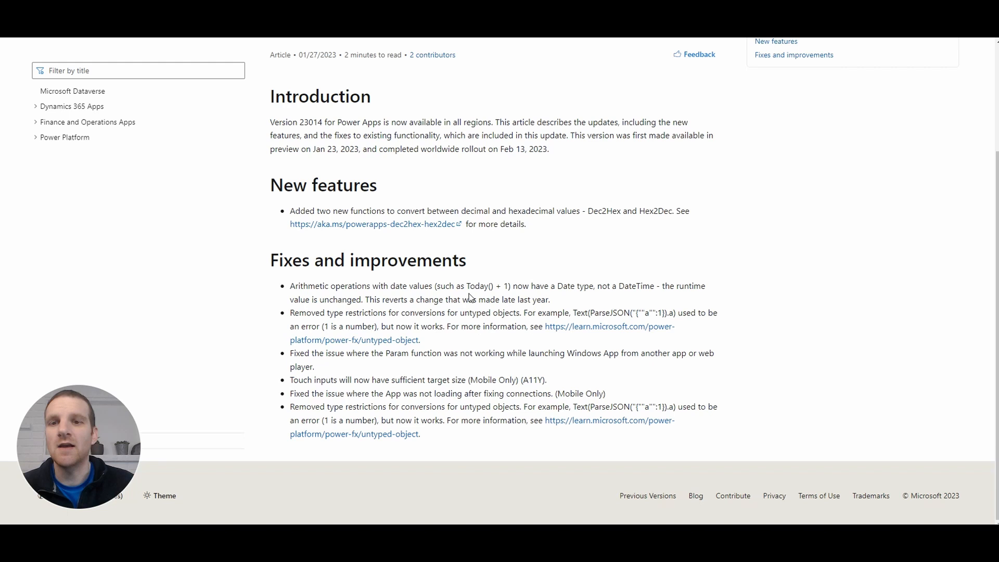
mouse_move(457, 314)
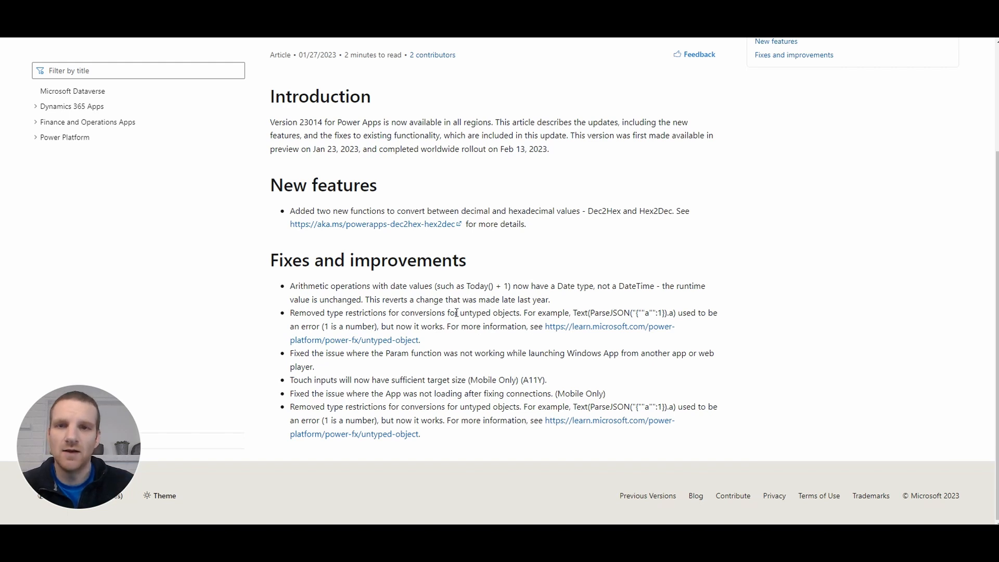
mouse_move(219, 150)
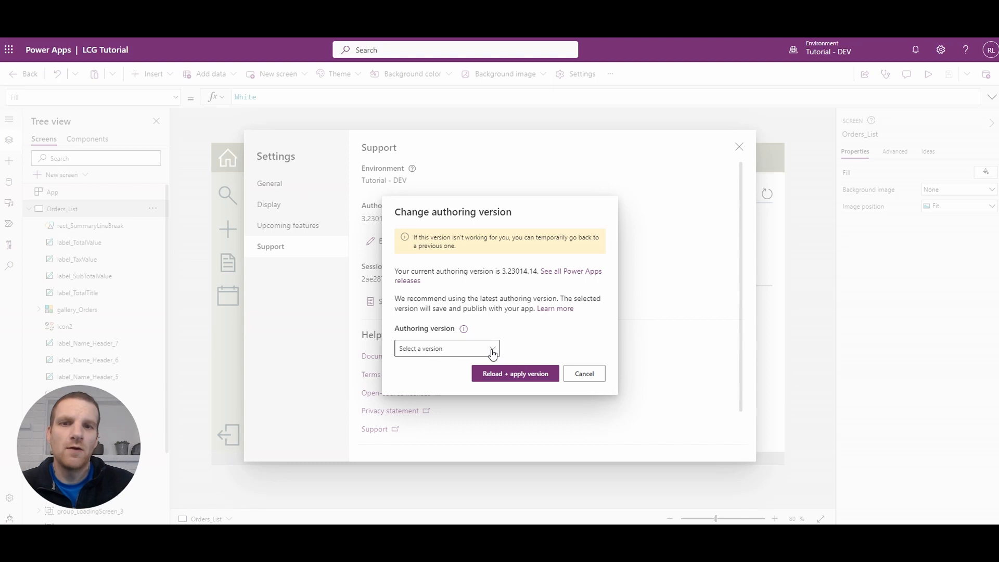
Choose authoring version 3.23012.21 from the Authoring version dropdown.
click(446, 348)
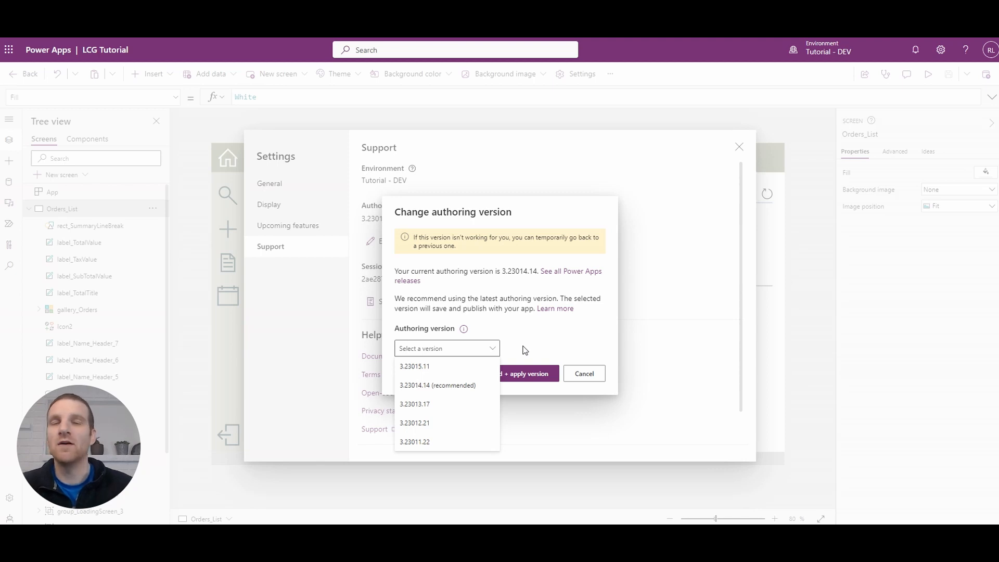
mouse_move(517, 352)
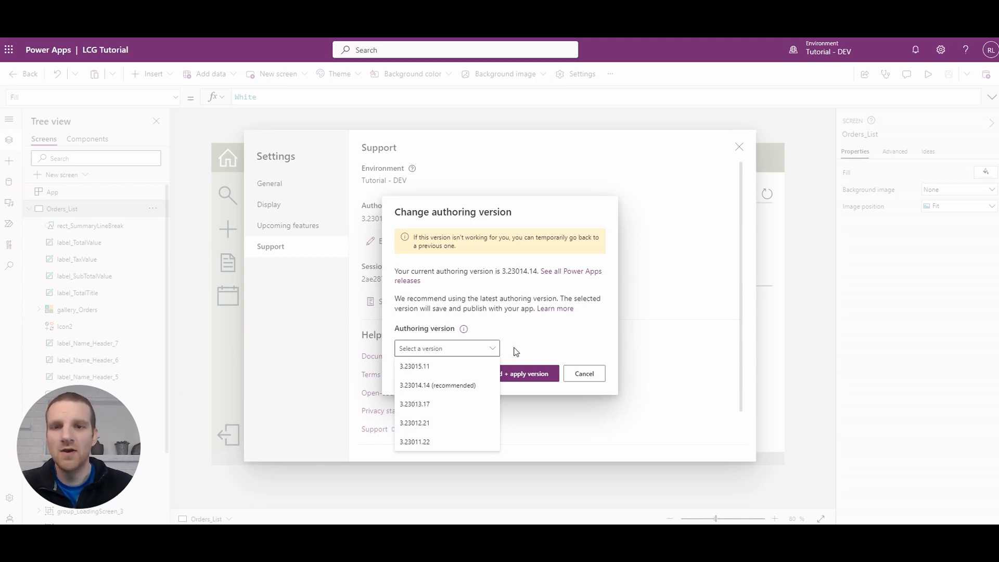
mouse_move(425, 424)
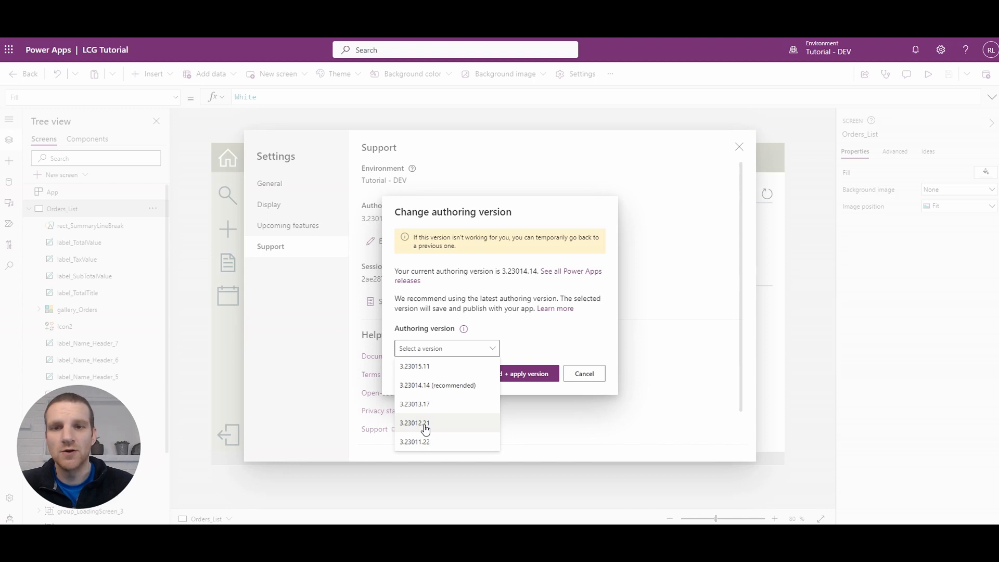
mouse_move(415, 442)
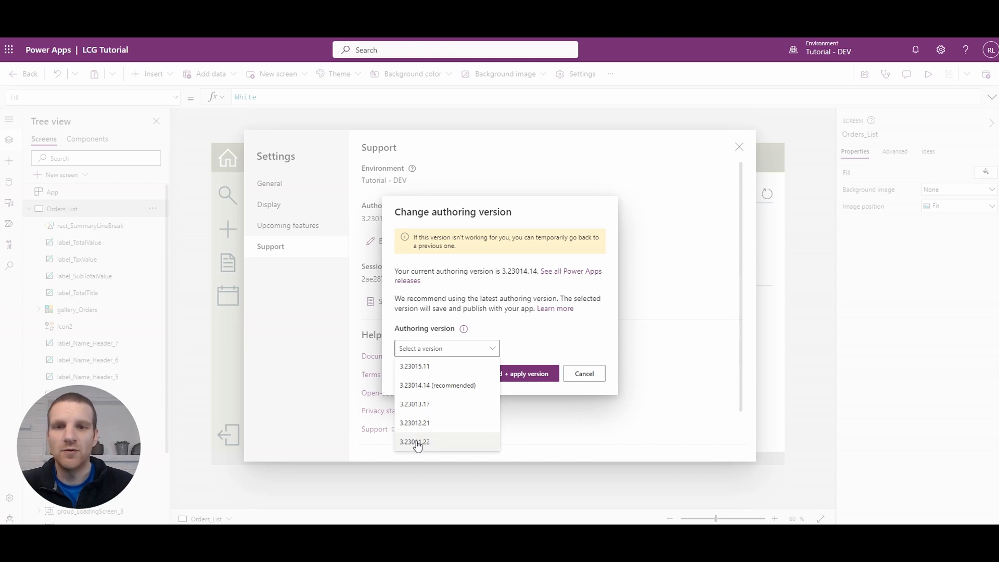
mouse_move(421, 427)
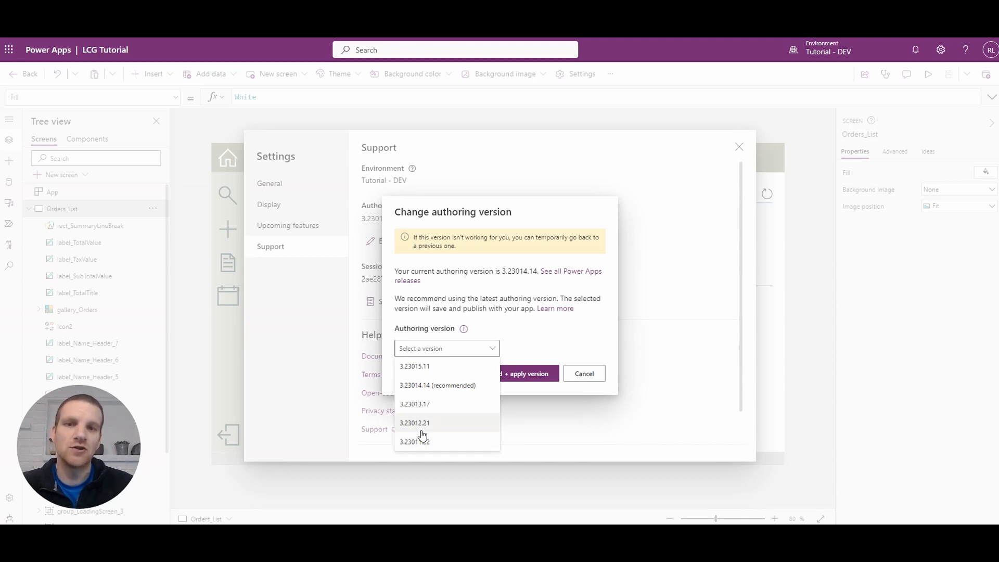
click(415, 423)
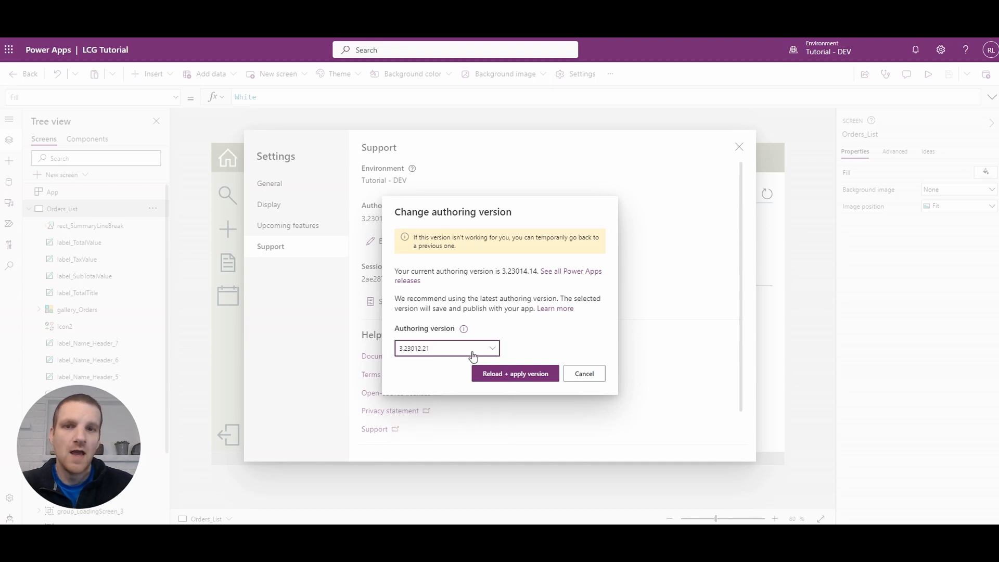
click(446, 348)
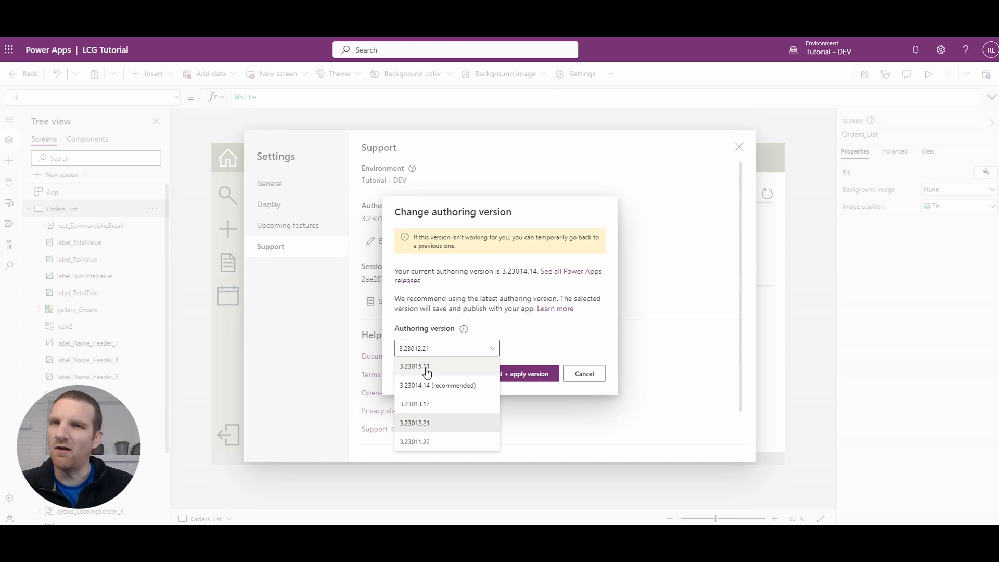
mouse_move(408, 375)
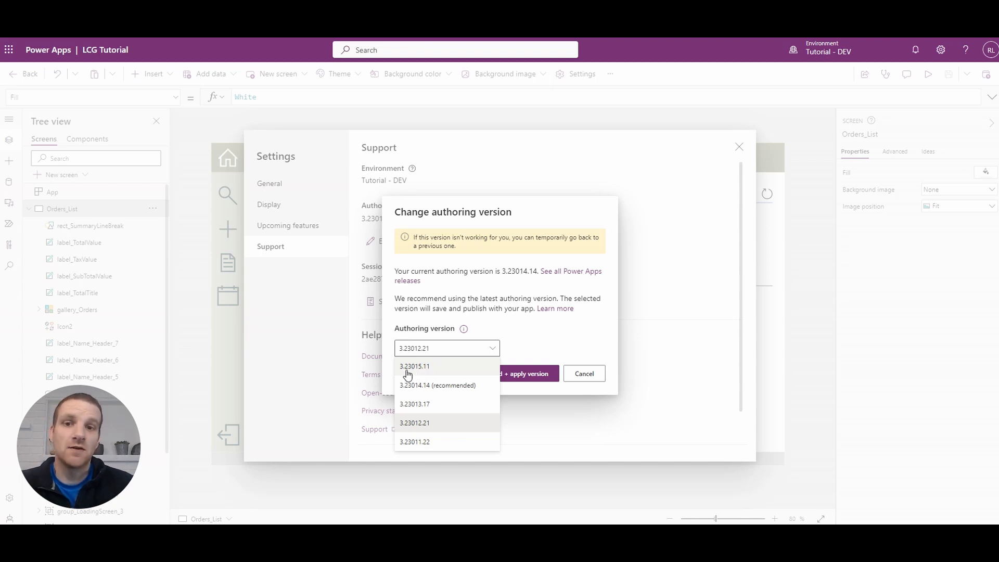
mouse_move(425, 371)
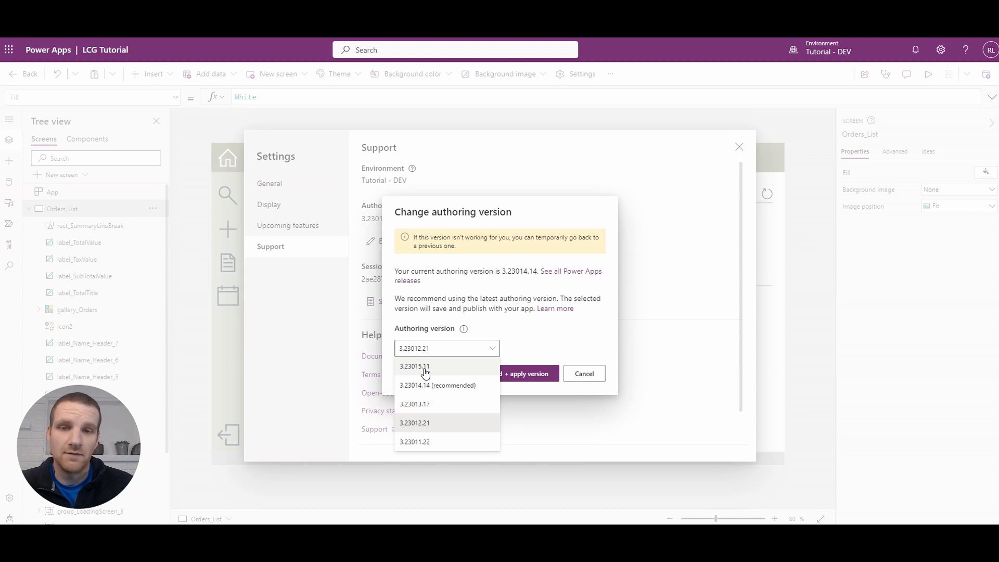
mouse_move(425, 438)
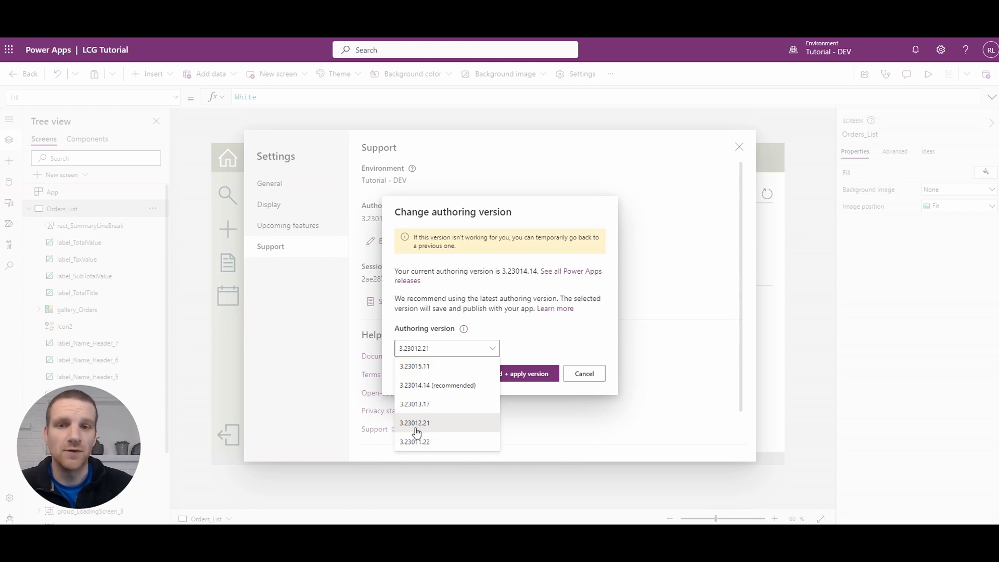
mouse_move(421, 426)
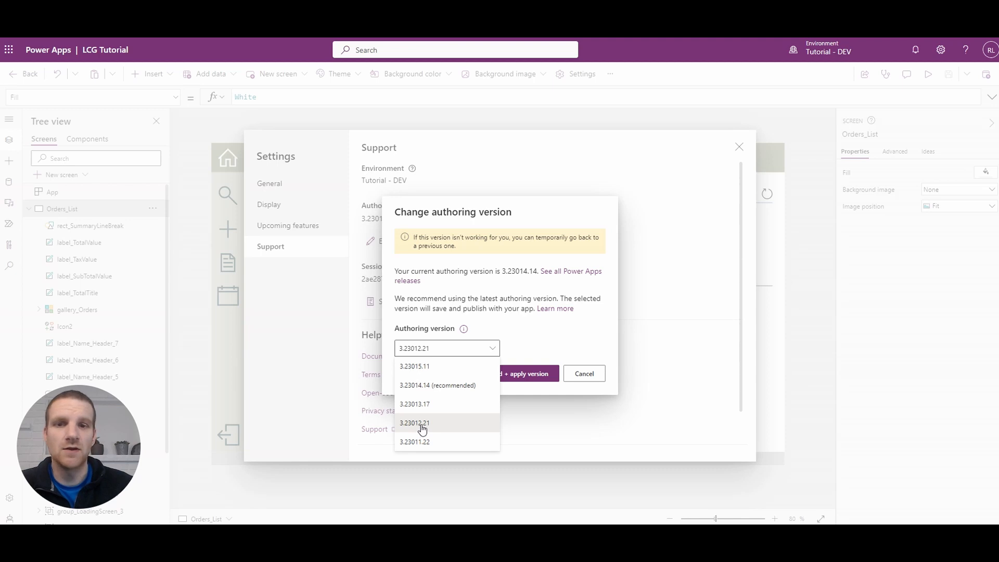
click(414, 423)
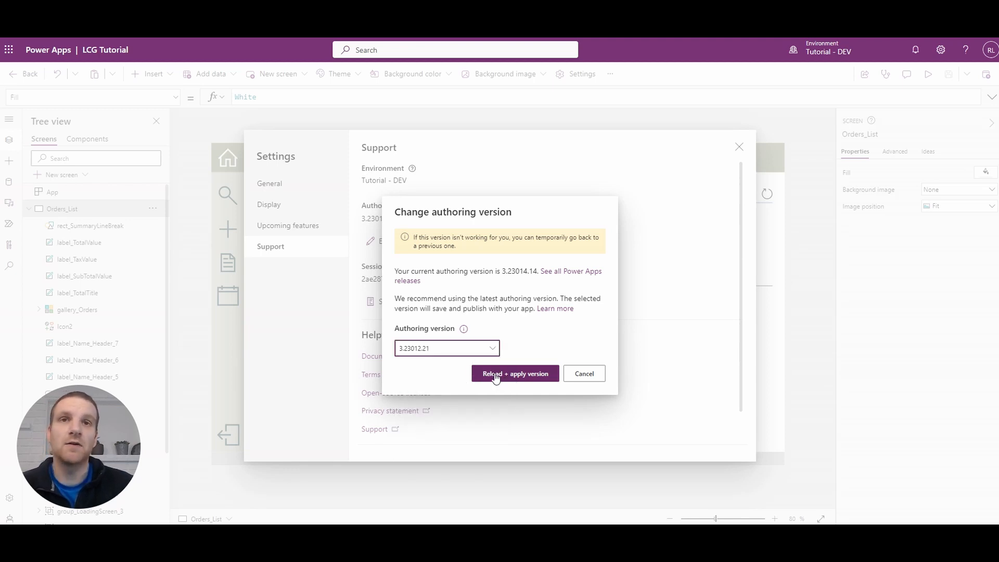
Reload the app with version 3.23012.21, choosing Leave at the unsaved-changes prompt.
click(514, 374)
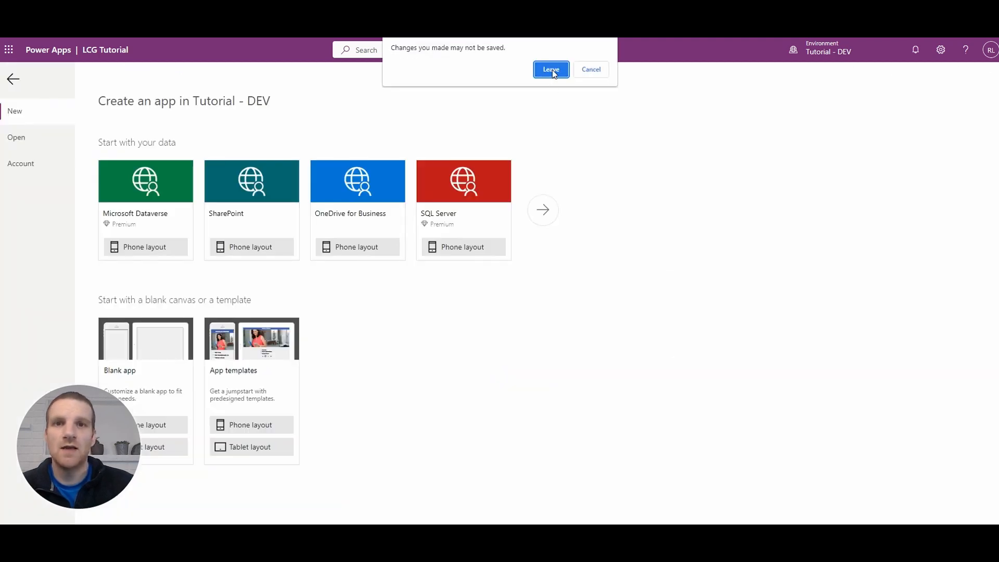
click(551, 69)
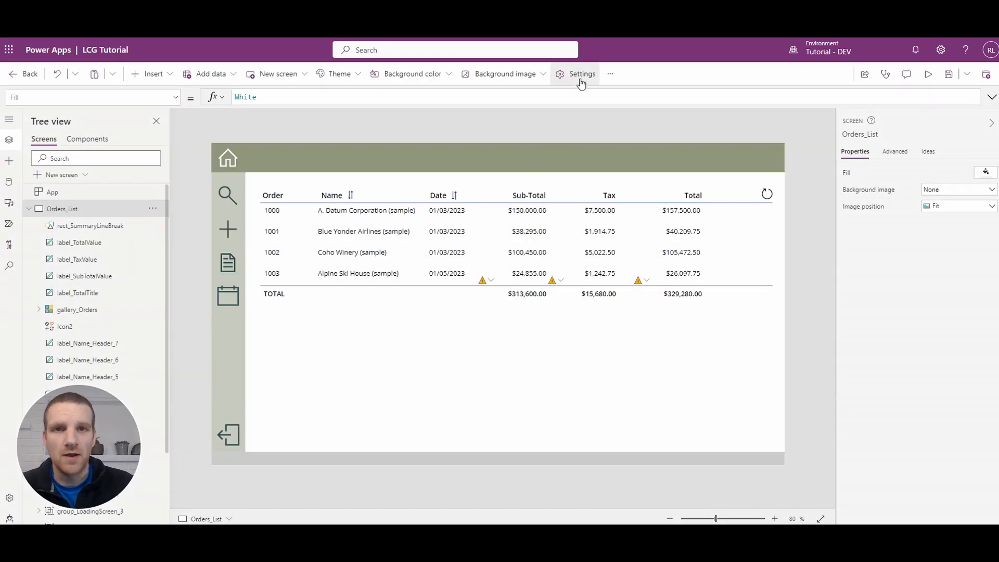
Confirm in Settings > Support that authoring version reads 3.23012.21, then close Settings.
click(582, 73)
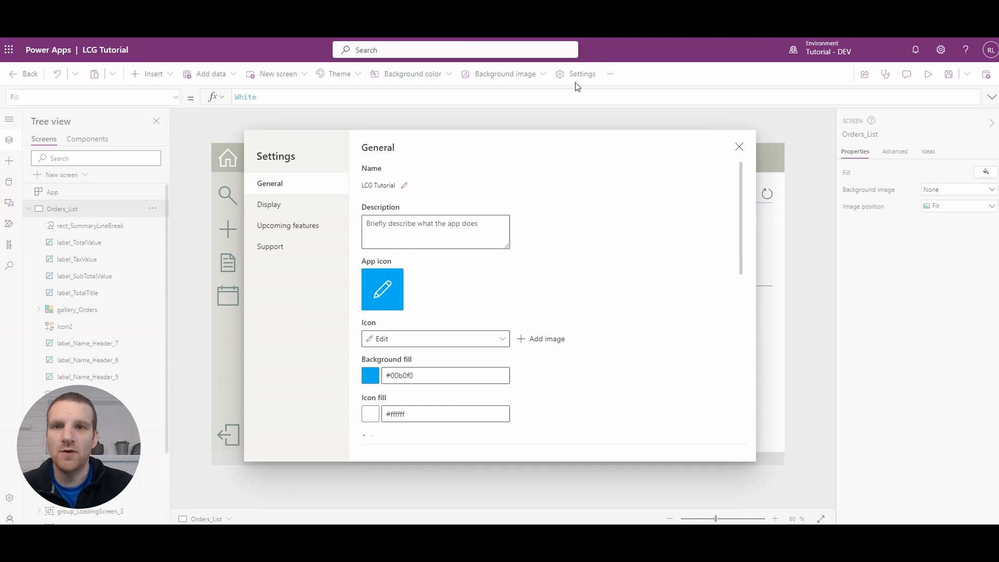
click(270, 246)
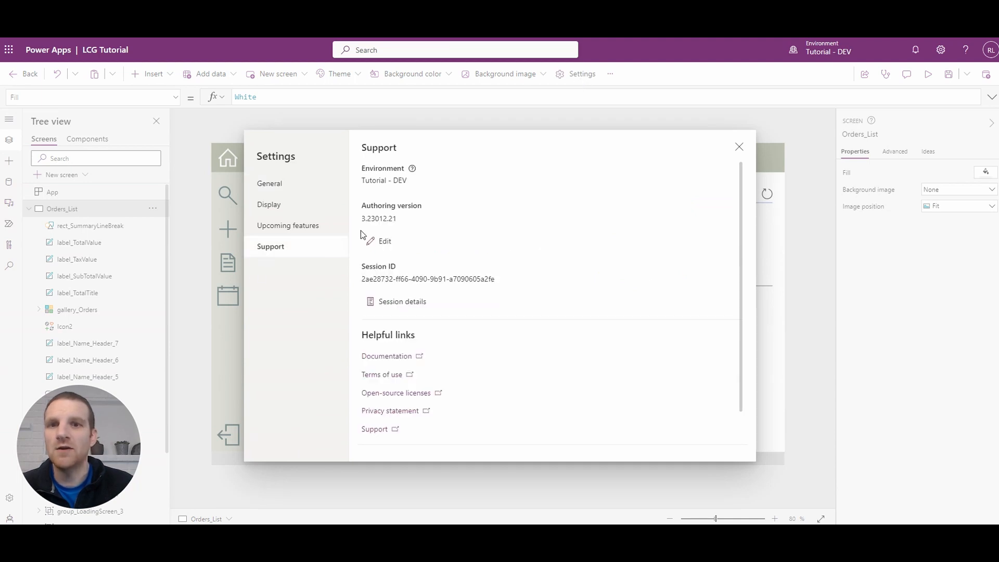
mouse_move(392, 221)
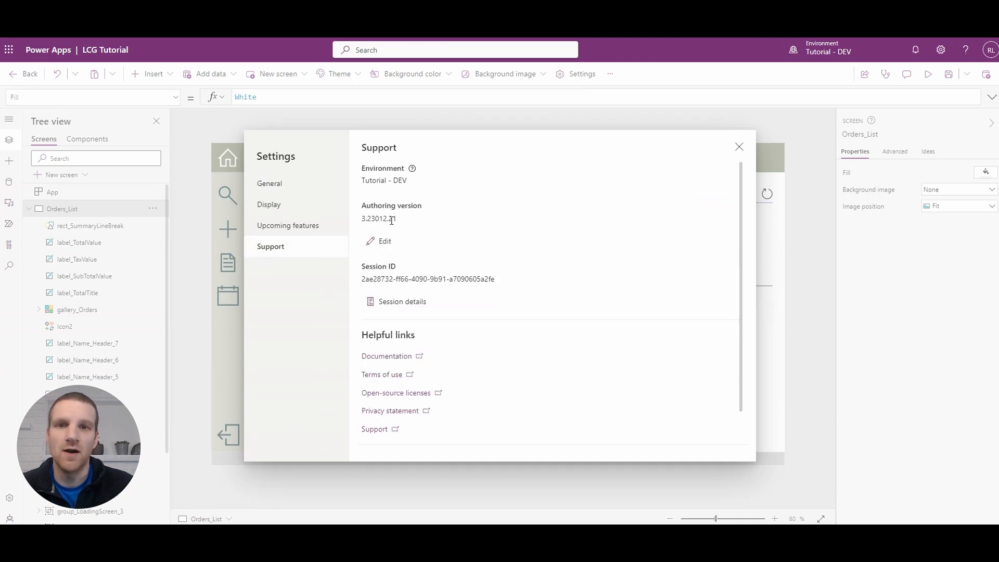
click(739, 147)
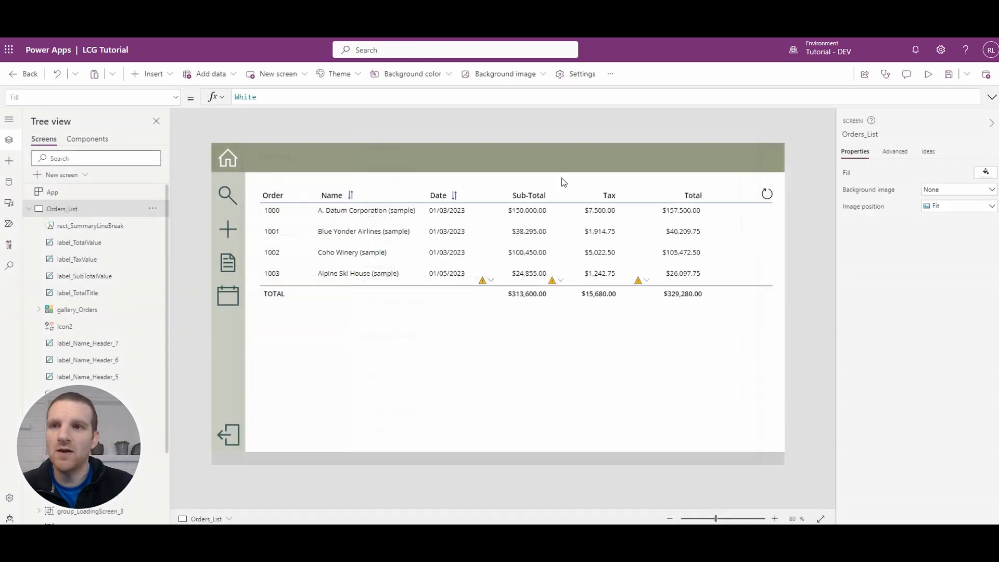
Select the TOTAL label and publish this version of LCG Tutorial.
click(153, 74)
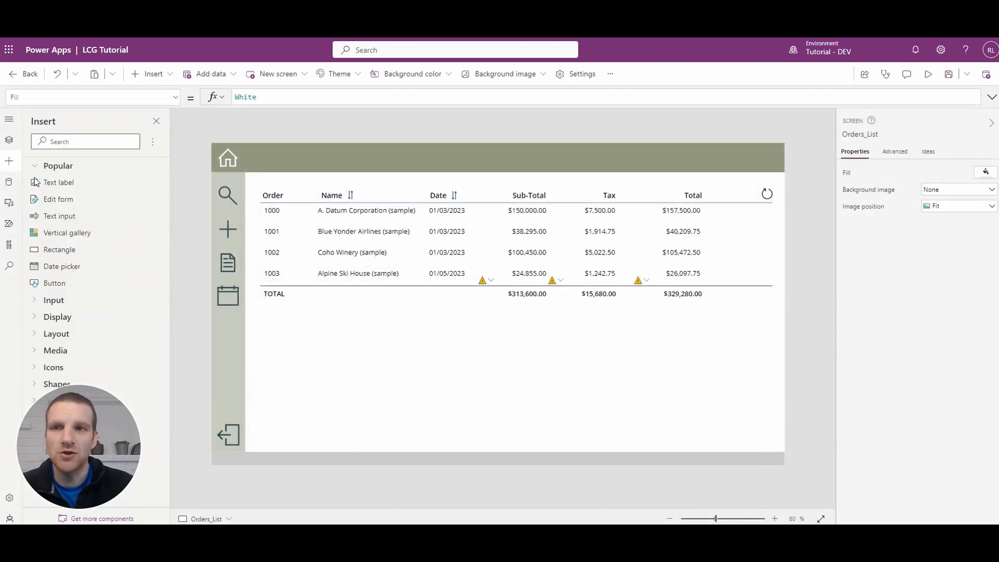
mouse_move(73, 191)
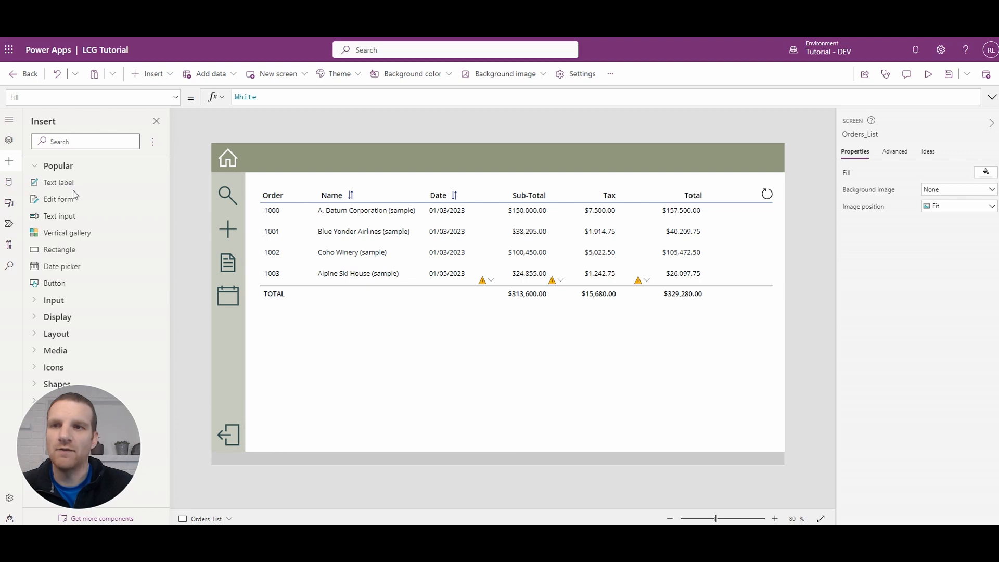
mouse_move(90, 156)
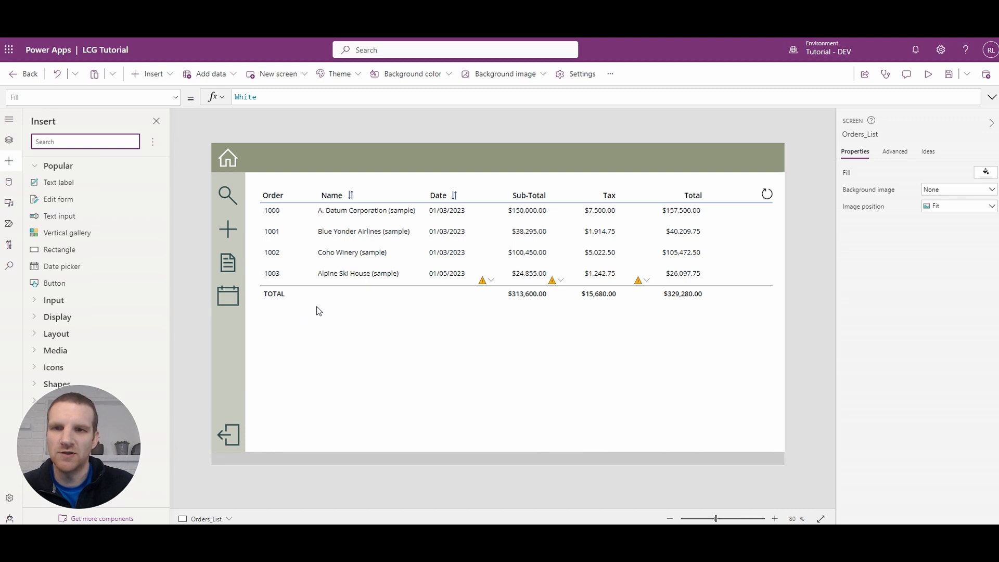
click(274, 293)
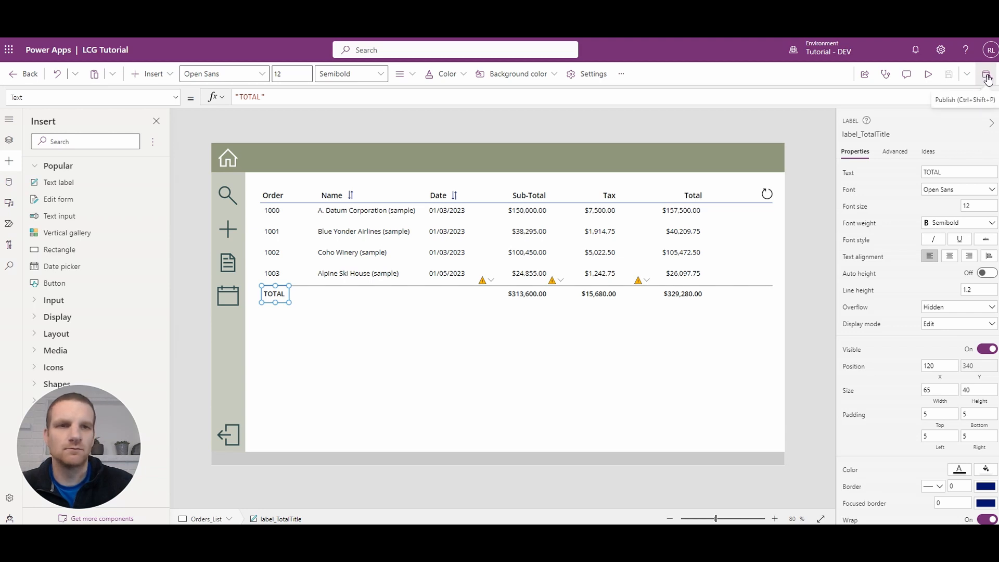
click(986, 74)
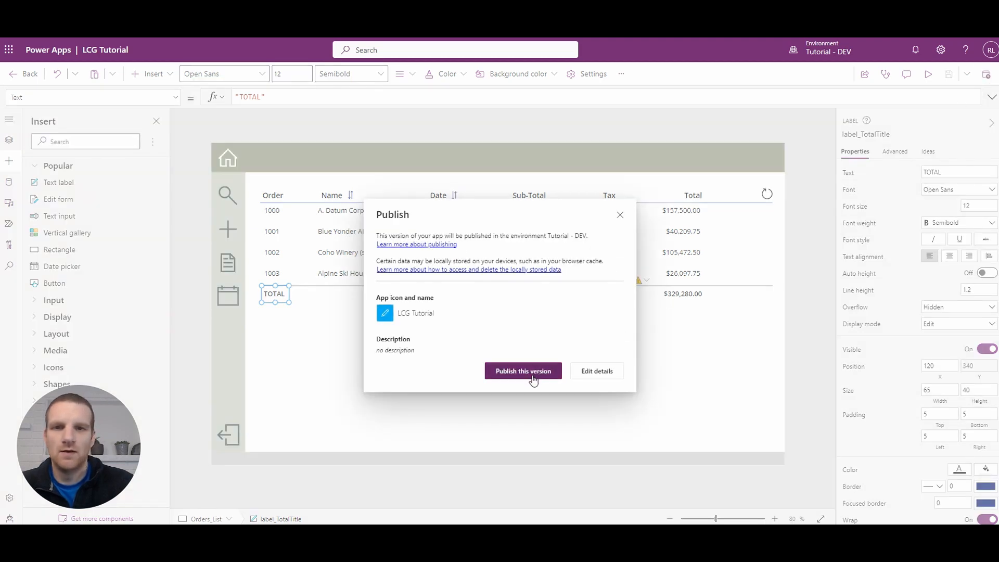
click(523, 371)
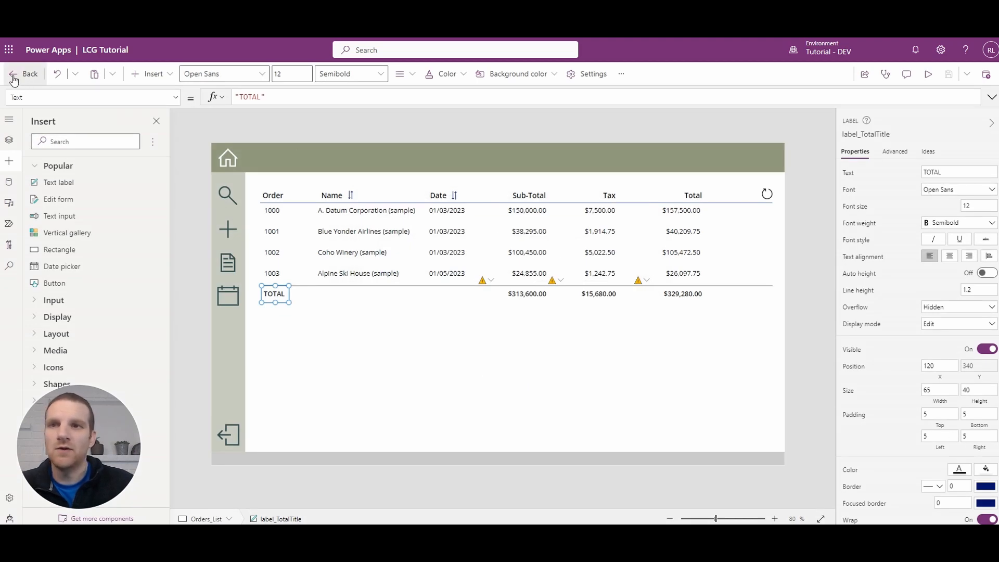
Leave Studio, confirming Leave twice, then open LCG Tutorial's Details from its ⋮ menu.
click(25, 74)
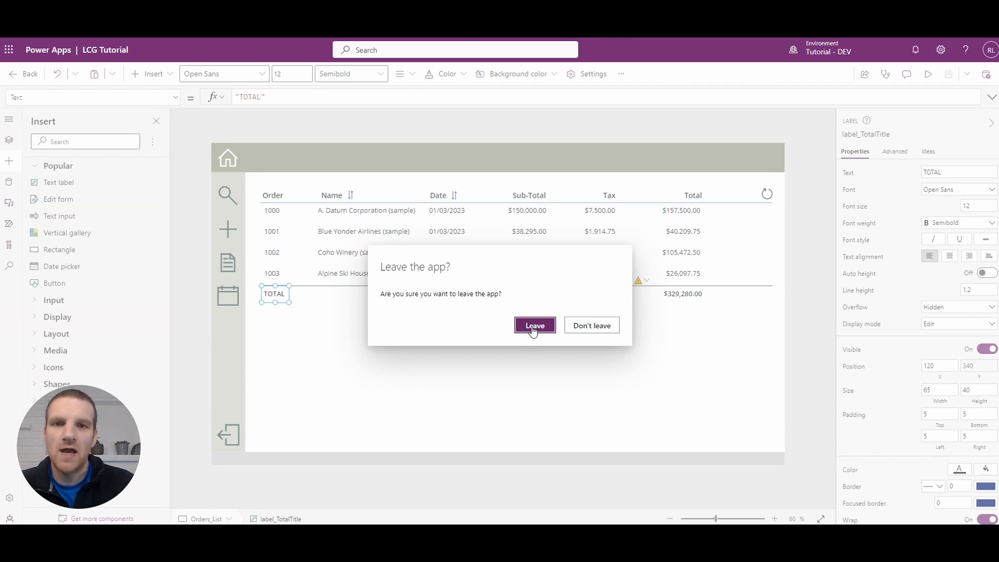
click(534, 325)
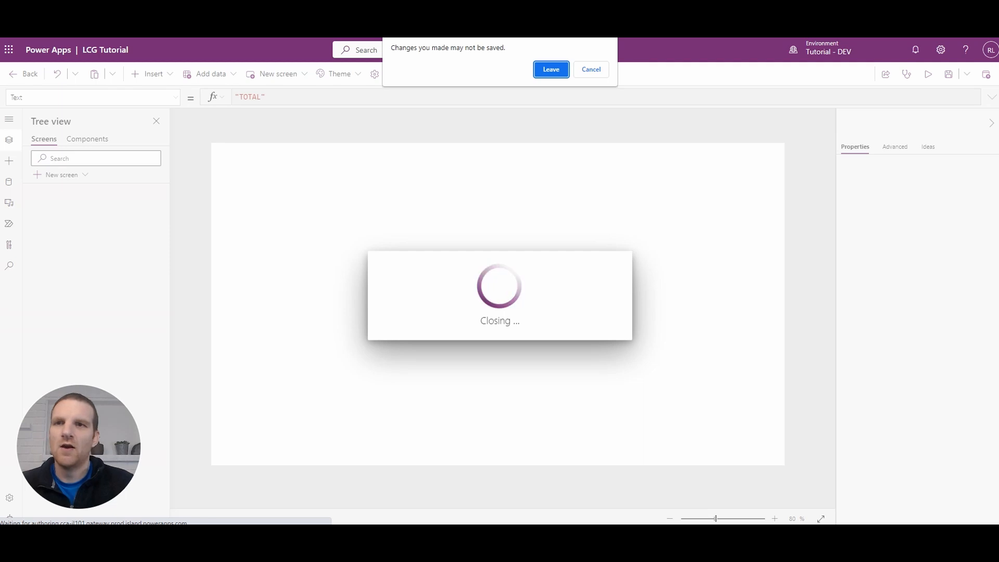
click(550, 69)
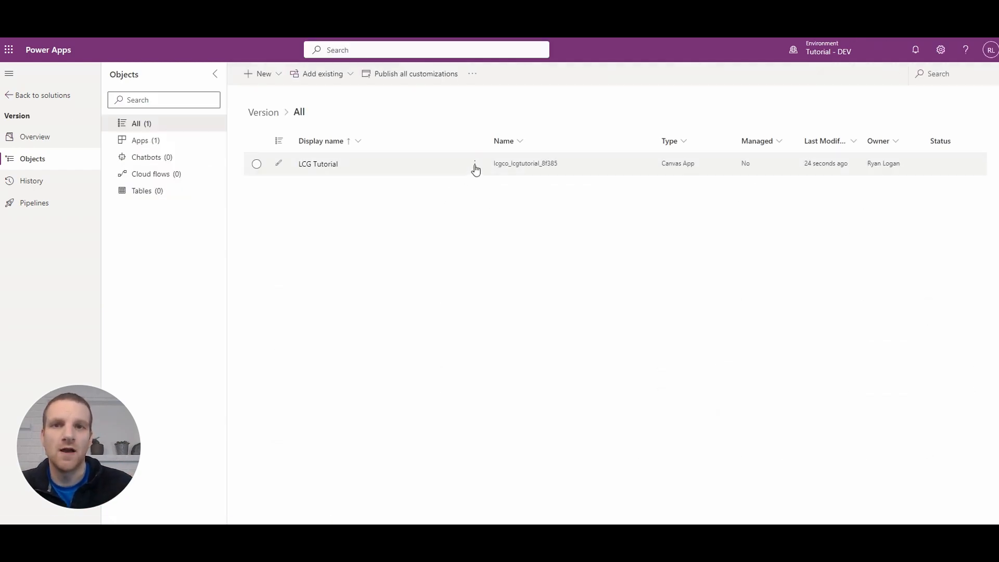
click(475, 164)
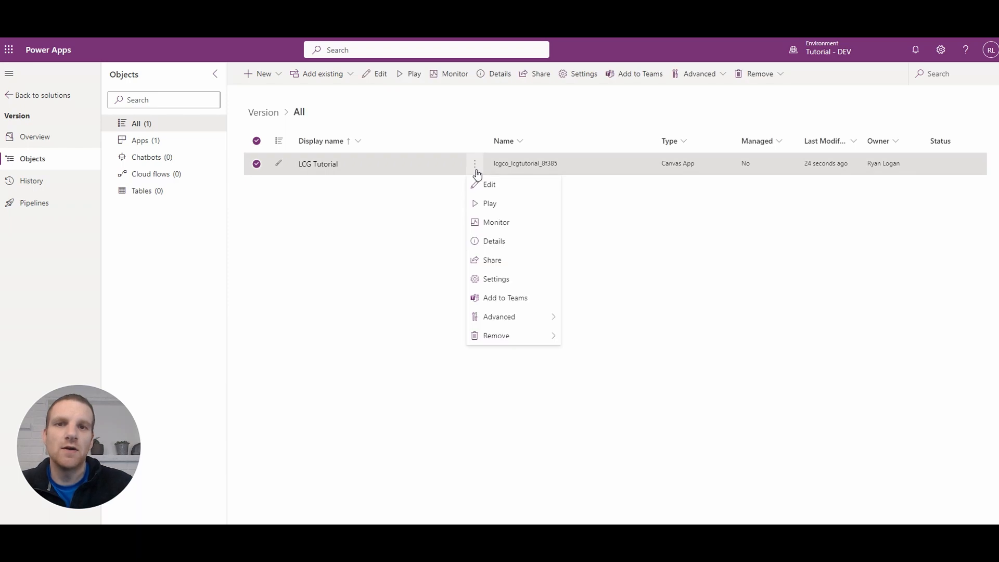
mouse_move(489, 241)
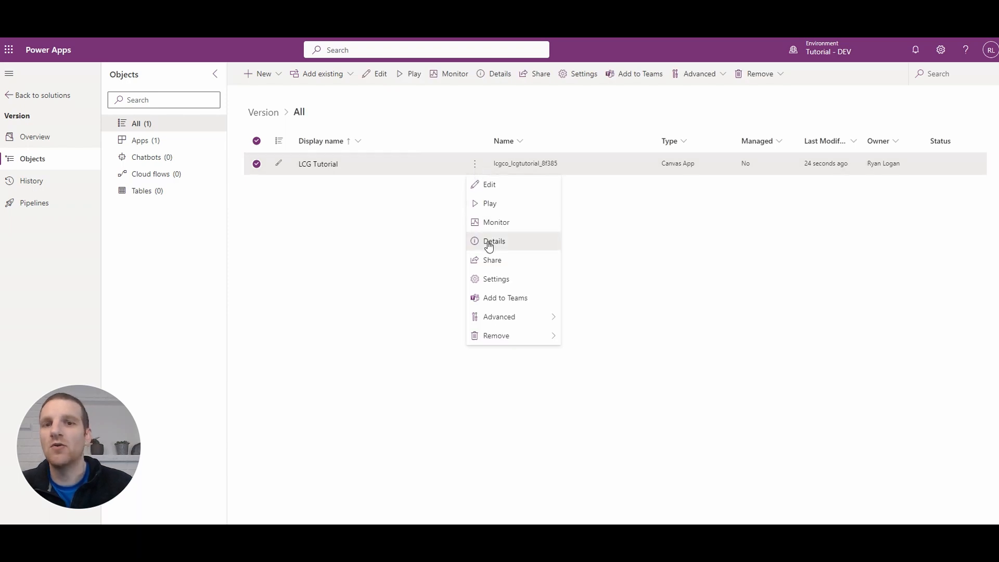
click(494, 241)
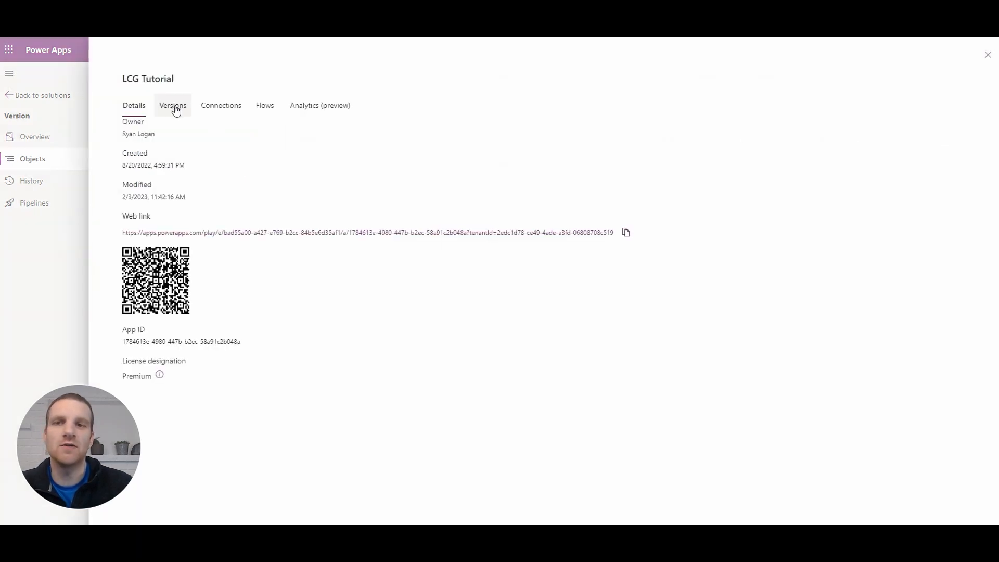
Open LCG Tutorial's Versions tab to confirm the Live version runs on 3.23012.21.
click(172, 105)
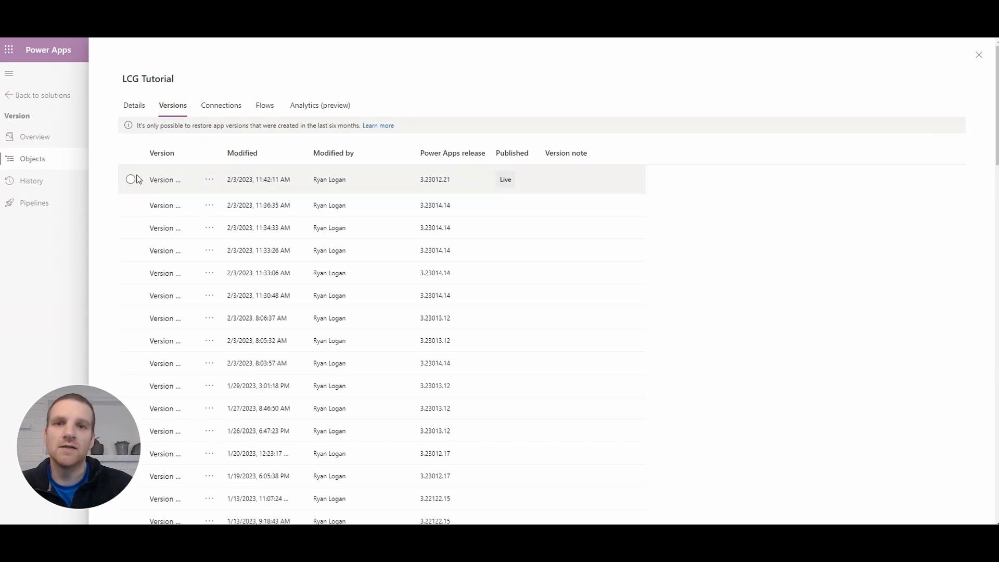
mouse_move(426, 188)
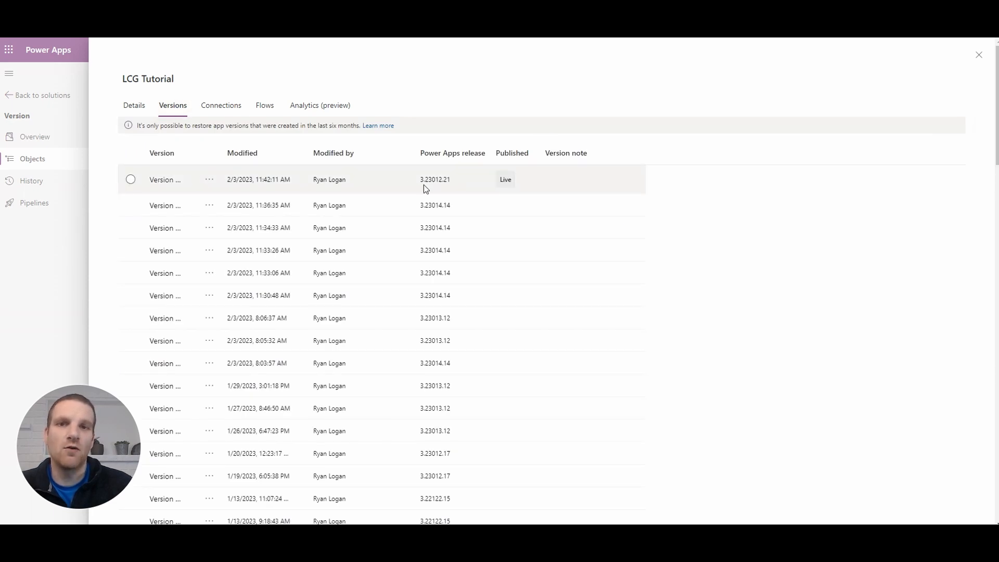
mouse_move(415, 187)
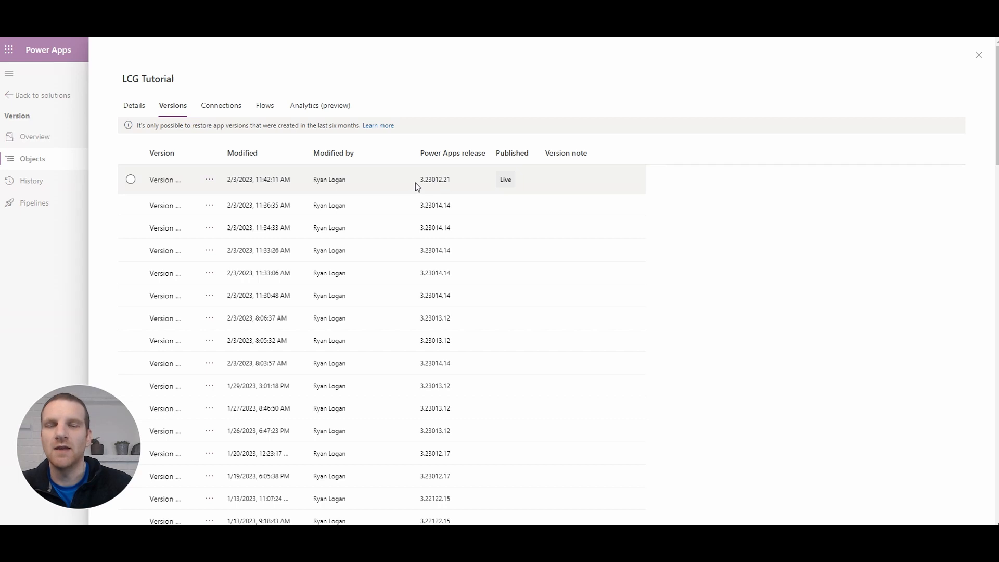
mouse_move(983, 50)
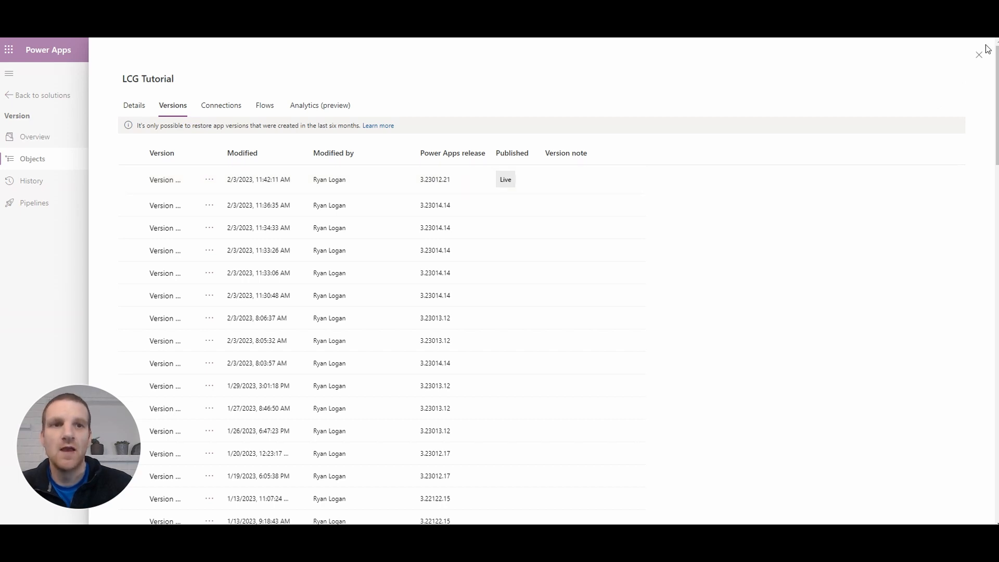
mouse_move(980, 57)
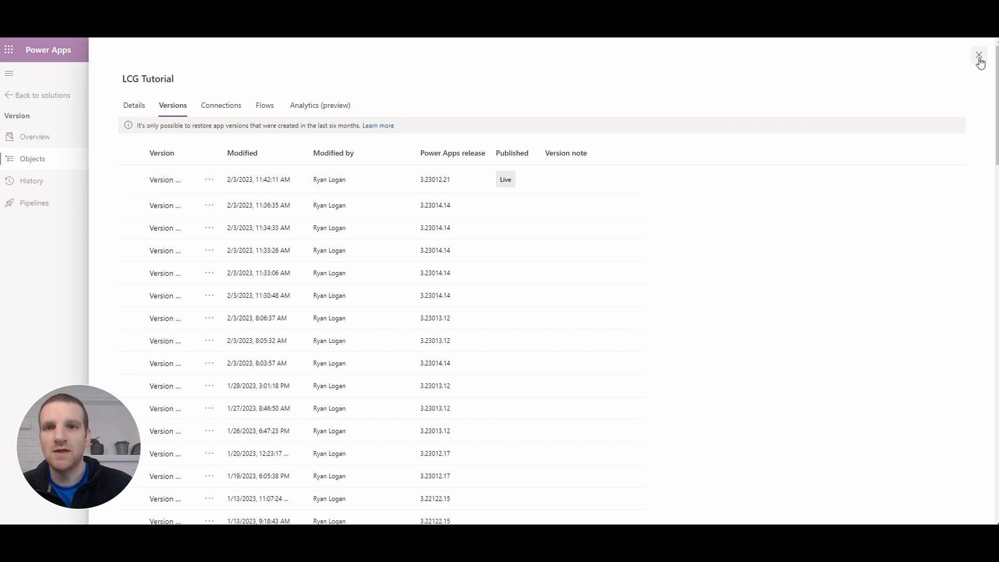
Close the LCG Tutorial details panel to return to the Version solution's objects.
click(980, 56)
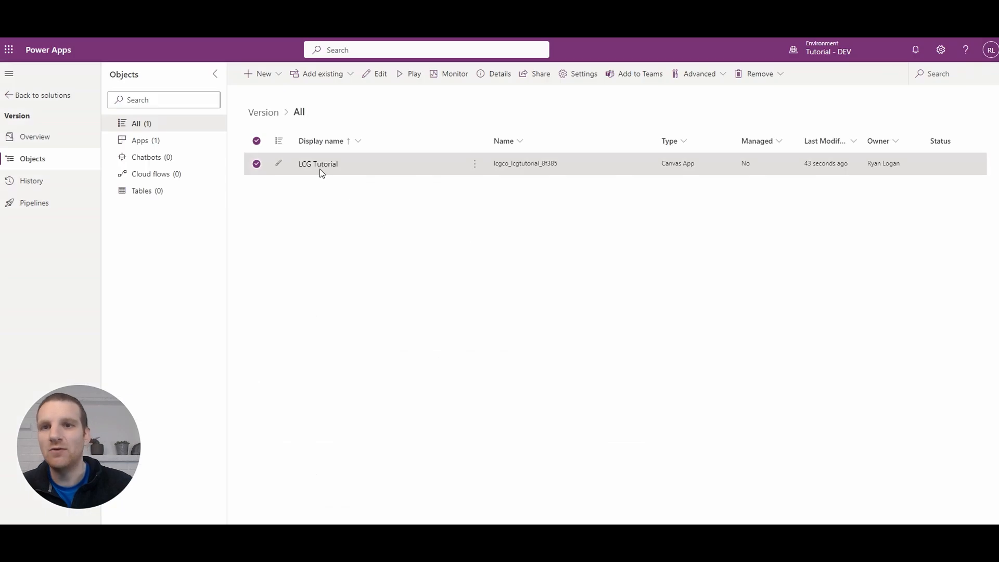
mouse_move(318, 164)
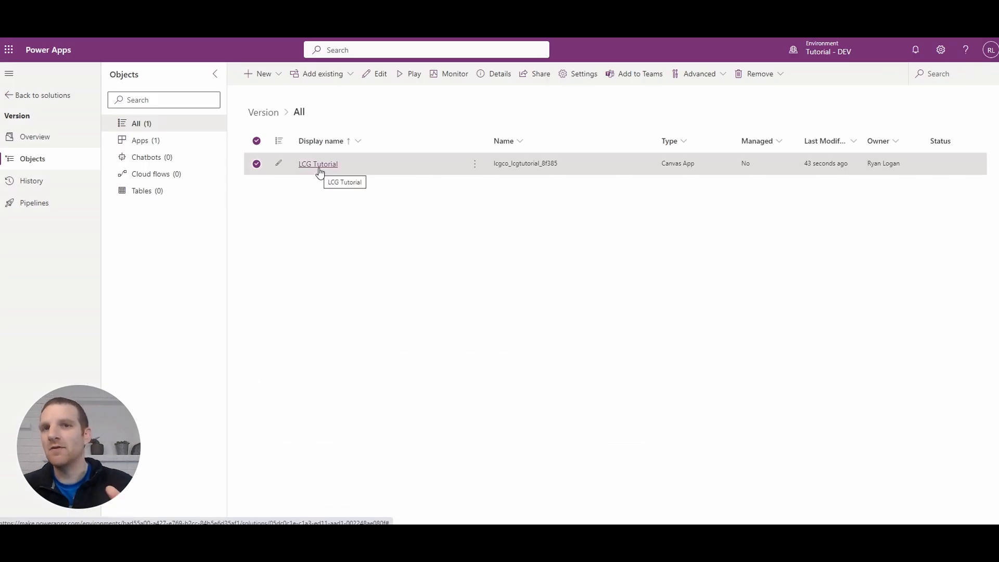